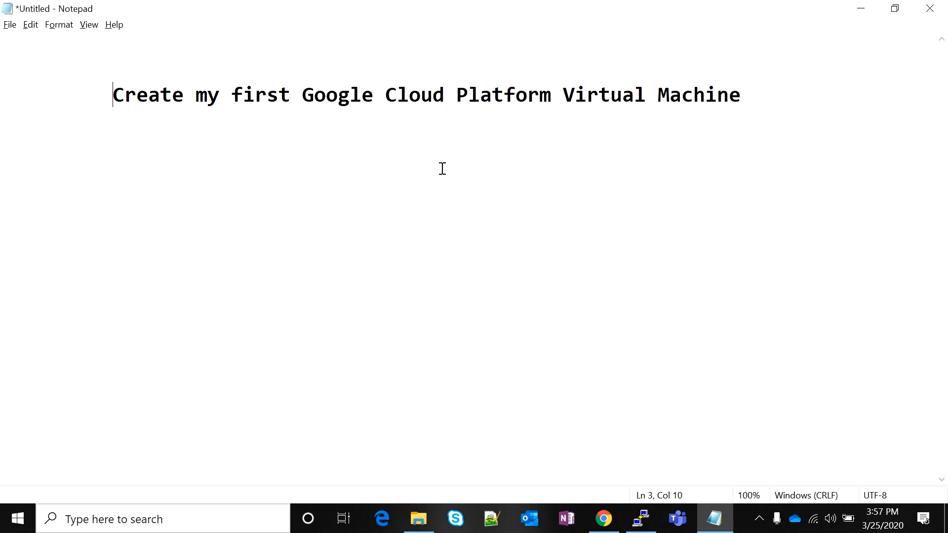
Step: Switch from Notepad to the Google Cloud Console dashboard for My First Project
{"action": "left_click", "coordinate": [602, 519]}
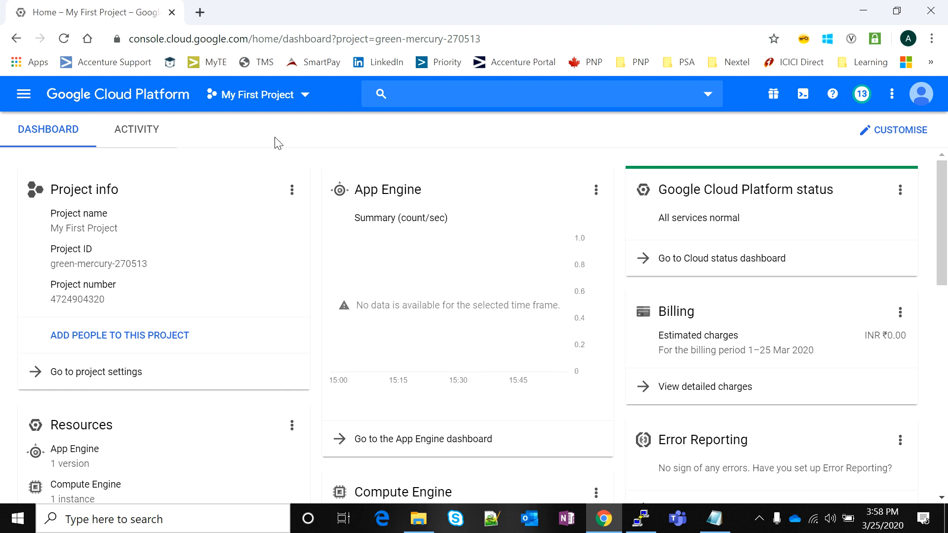
{"action": "mouse_move", "coordinate": [23, 94]}
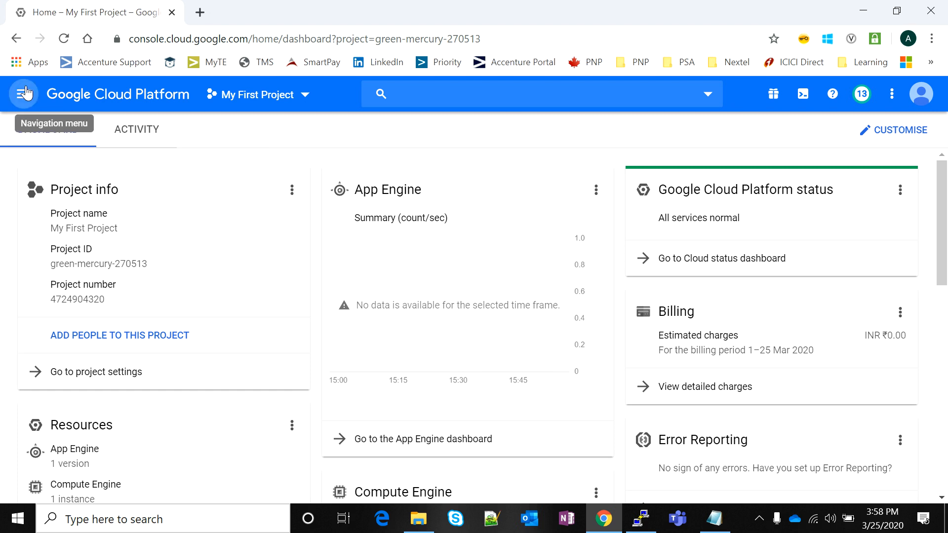
{"action": "mouse_move", "coordinate": [314, 157]}
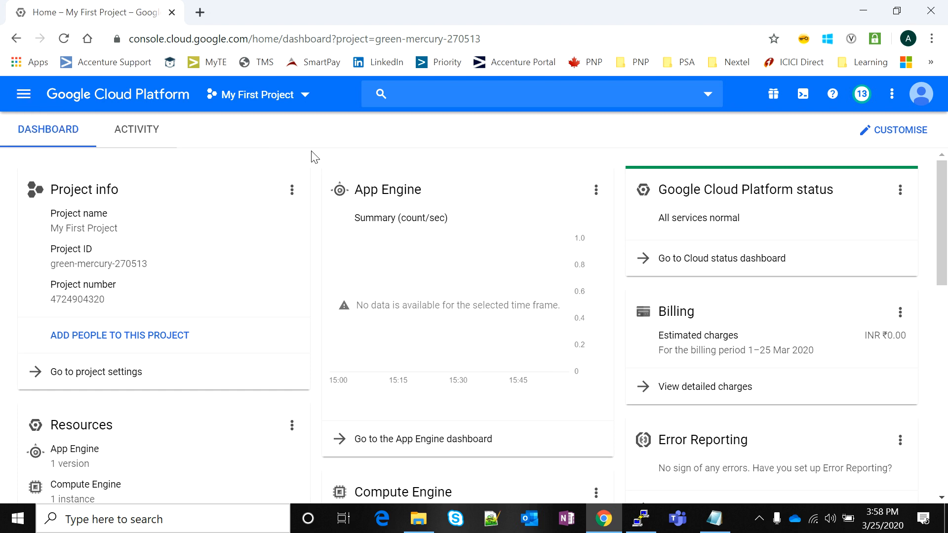
{"action": "mouse_move", "coordinate": [79, 96]}
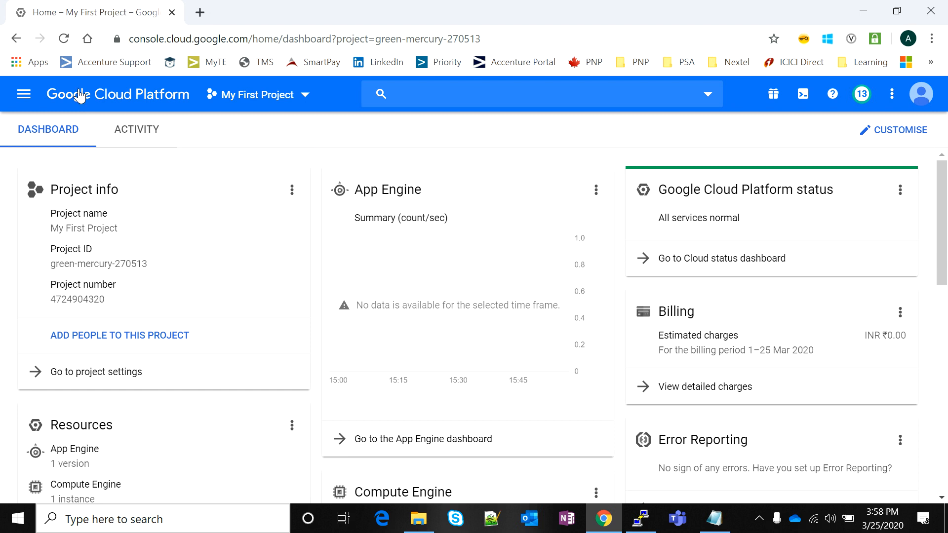
{"action": "mouse_move", "coordinate": [24, 95]}
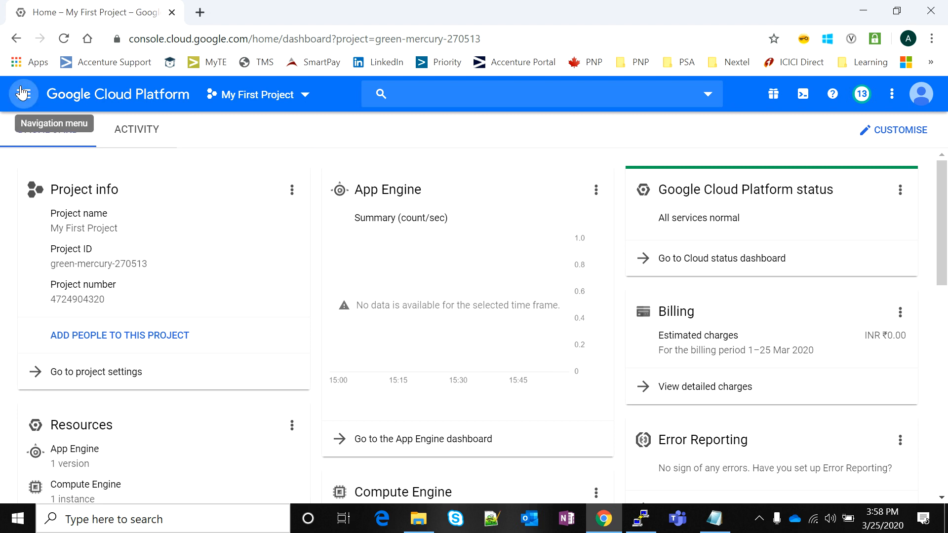
Step: Go to Compute Engine's VM instances page through the navigation menu
{"action": "left_click", "coordinate": [22, 94]}
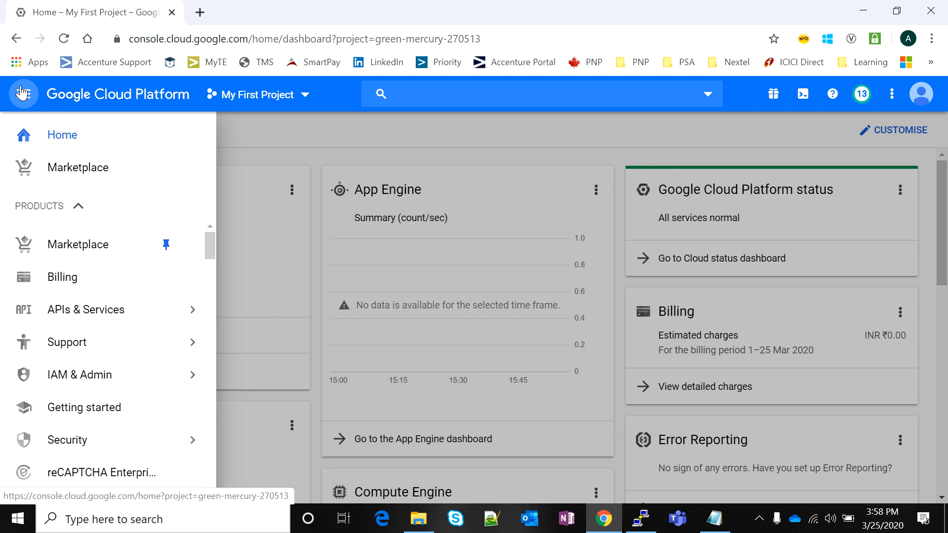
{"action": "mouse_move", "coordinate": [23, 95]}
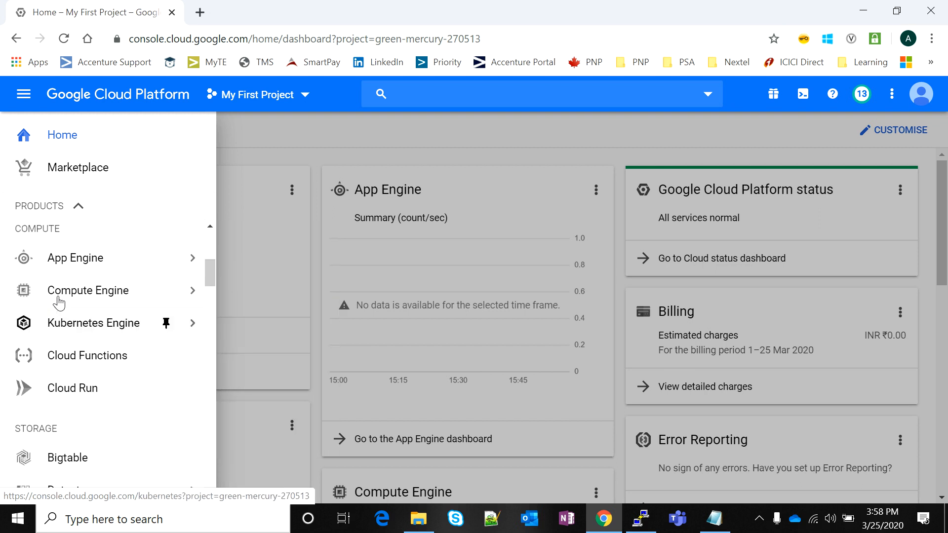
{"action": "left_click", "coordinate": [88, 290]}
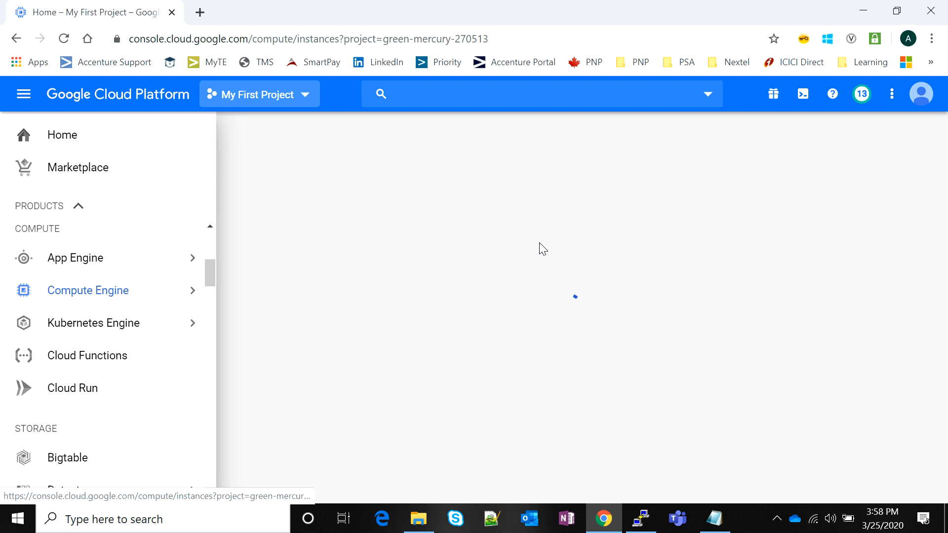
{"action": "left_click", "coordinate": [87, 290]}
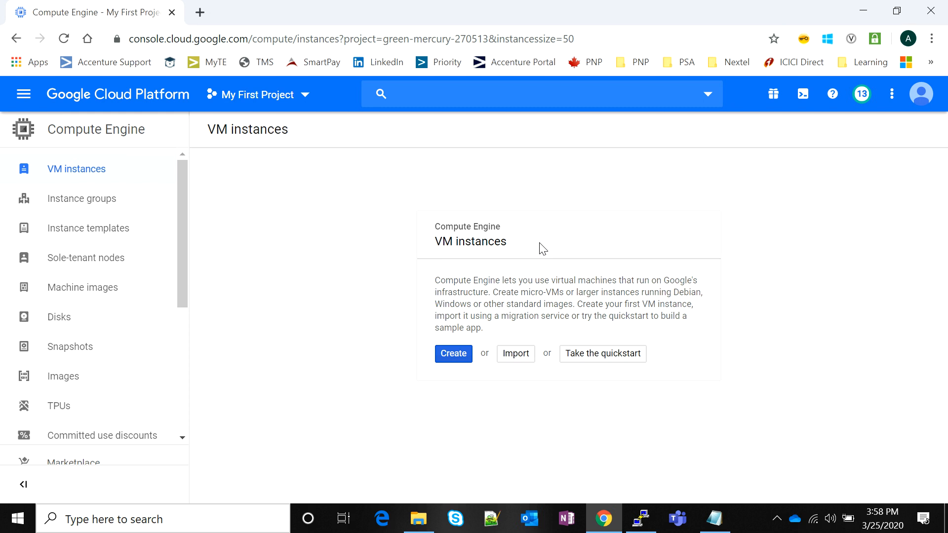
Step: Start a new VM instance, replacing the default name instance-1 with myfirstinstance
{"action": "left_click", "coordinate": [452, 353]}
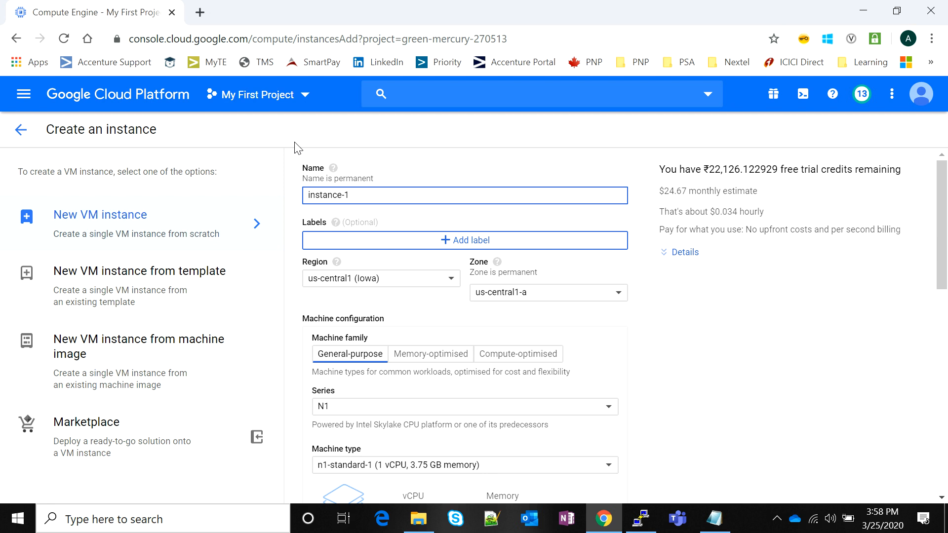
{"action": "mouse_move", "coordinate": [378, 183]}
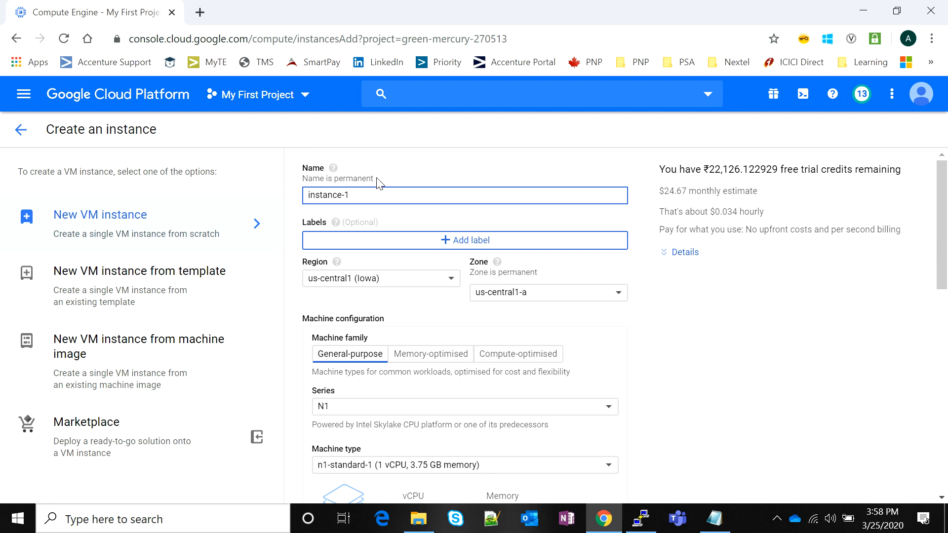
{"action": "double_click", "coordinate": [338, 194]}
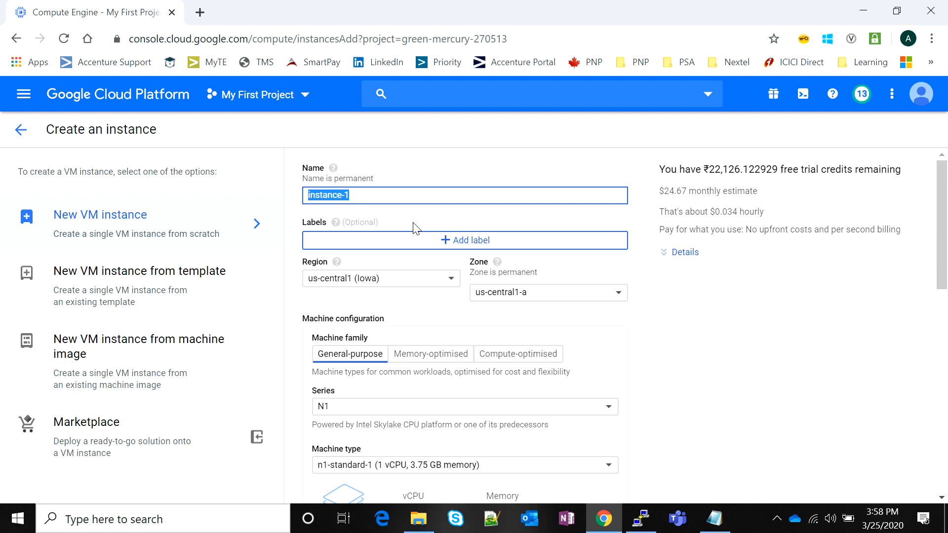
{"action": "type", "text": "myfirst"}
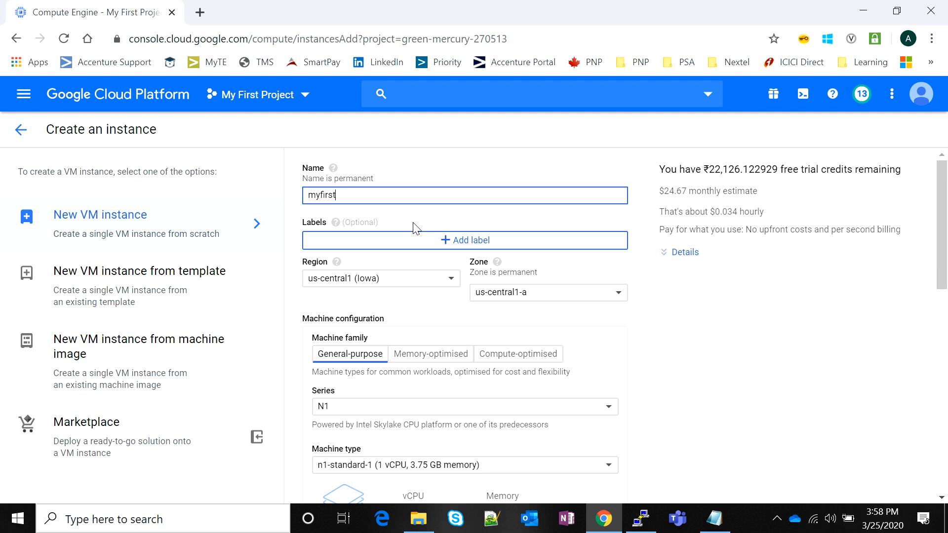
{"action": "type", "text": "instance"}
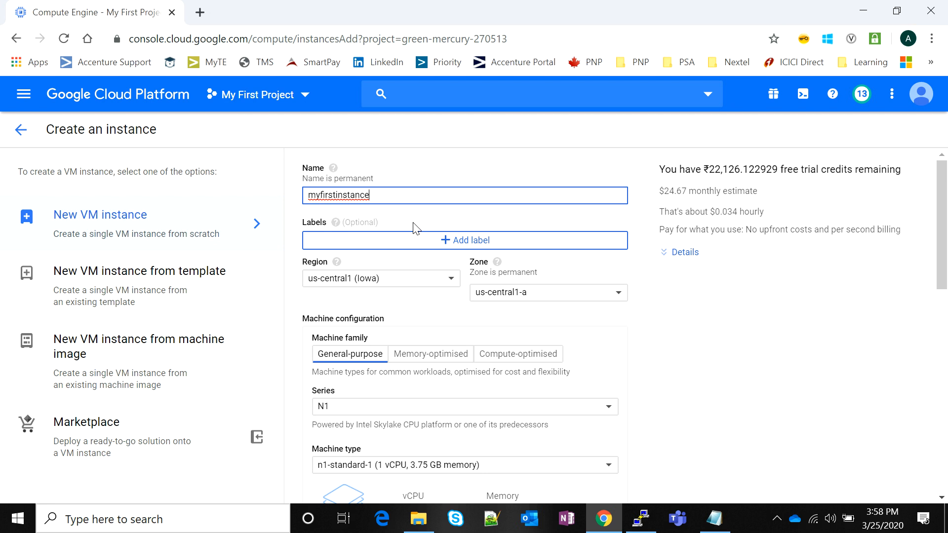
{"action": "type", "text": "A"}
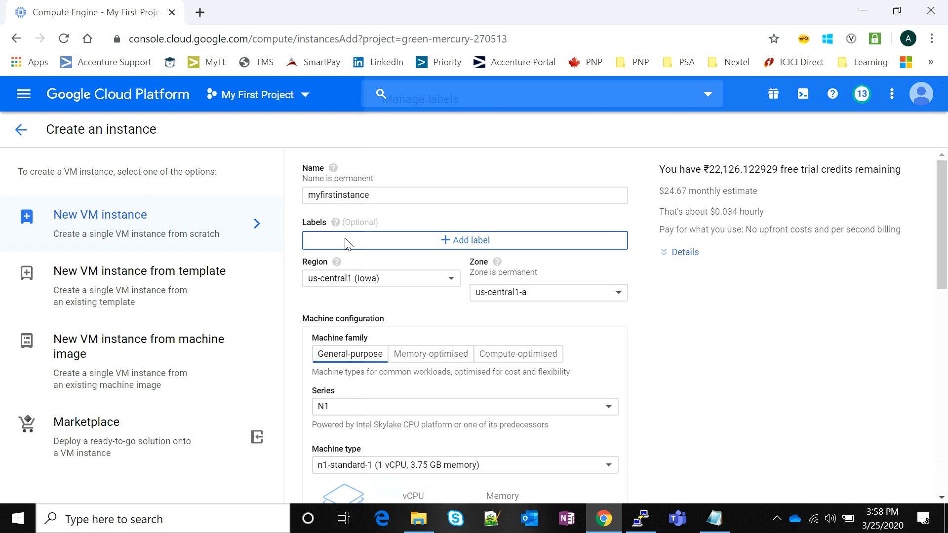
{"action": "left_click", "coordinate": [464, 240]}
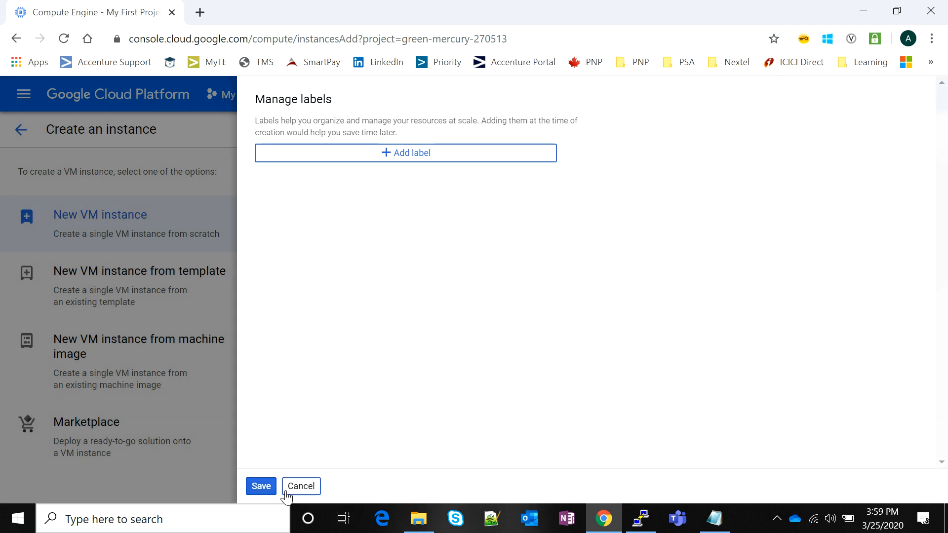
{"action": "left_click", "coordinate": [301, 486]}
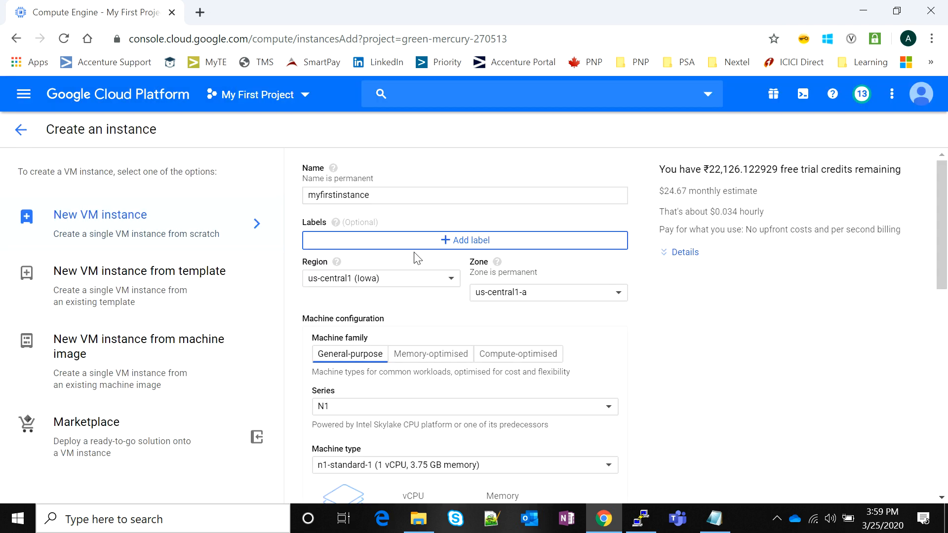
{"action": "scroll", "scroll_direction": "down", "scroll_amount": 3}
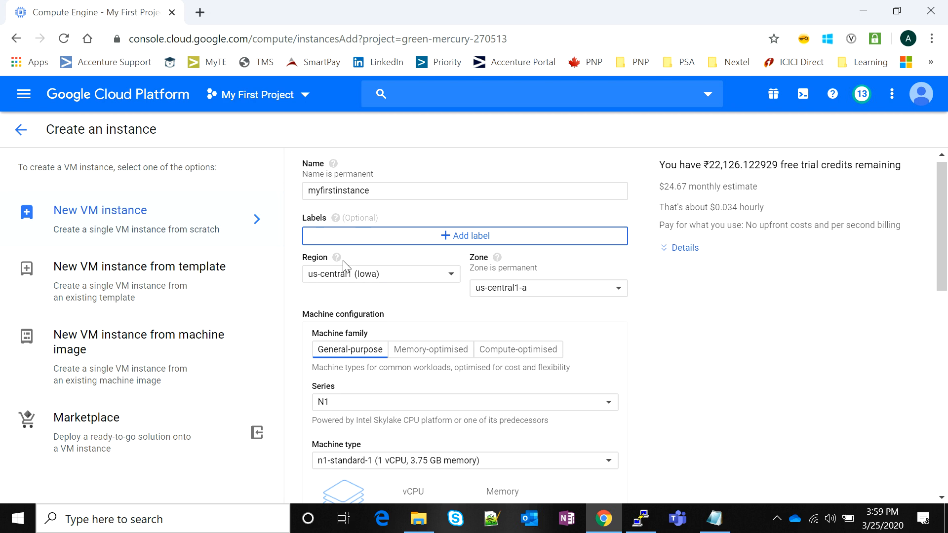
{"action": "left_click", "coordinate": [379, 274]}
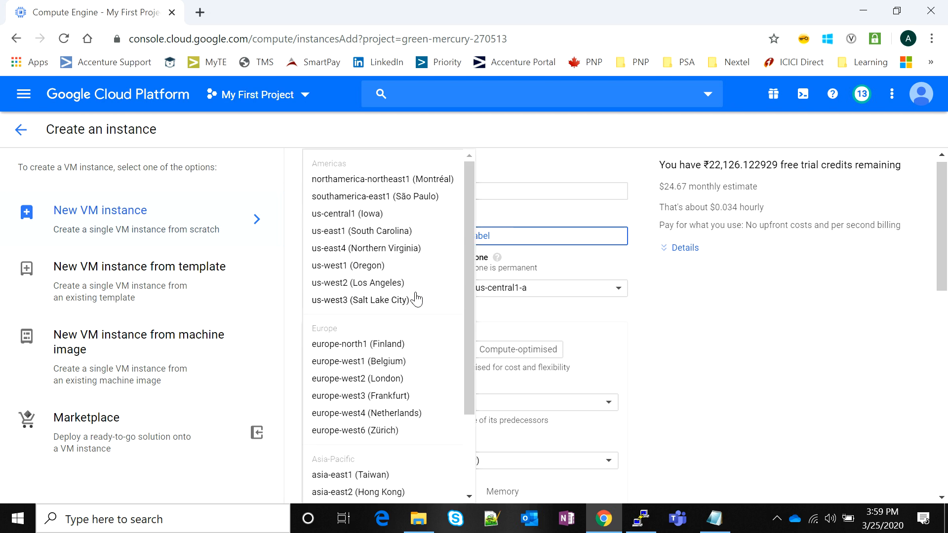
{"action": "mouse_move", "coordinate": [370, 221]}
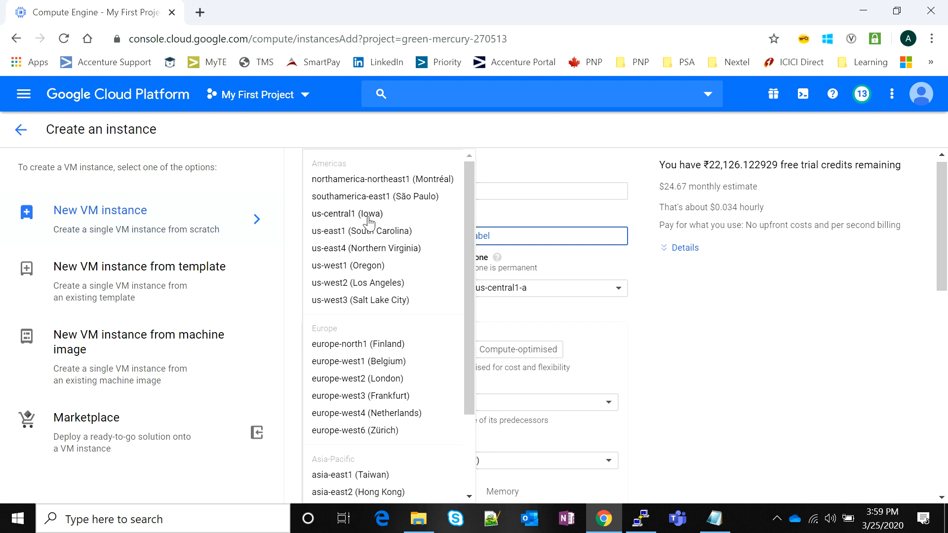
{"action": "mouse_move", "coordinate": [650, 302]}
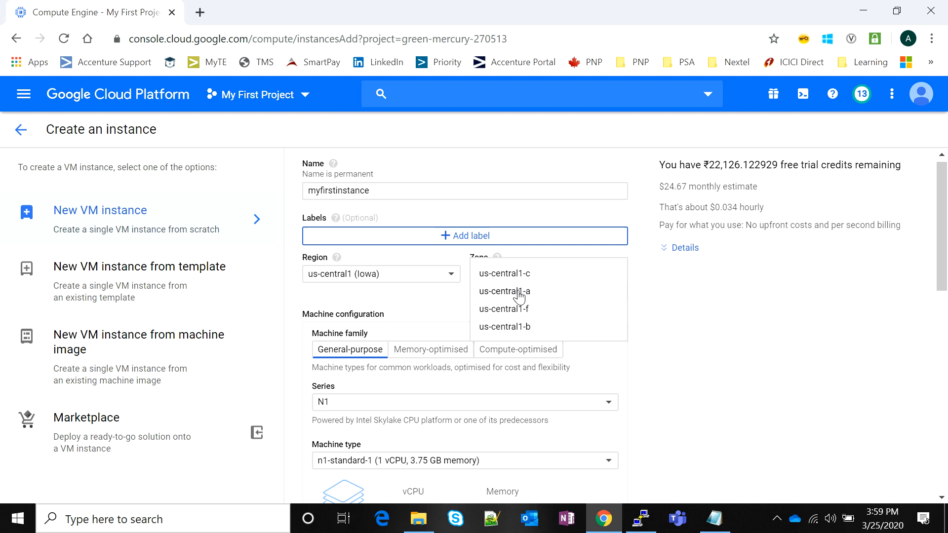
{"action": "left_click", "coordinate": [505, 291]}
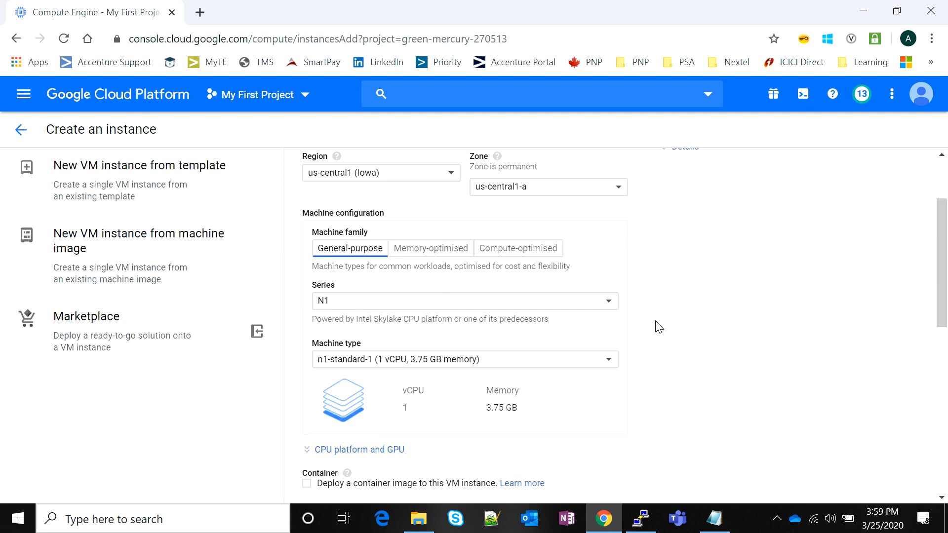
{"action": "scroll", "scroll_direction": "down", "scroll_amount": 3}
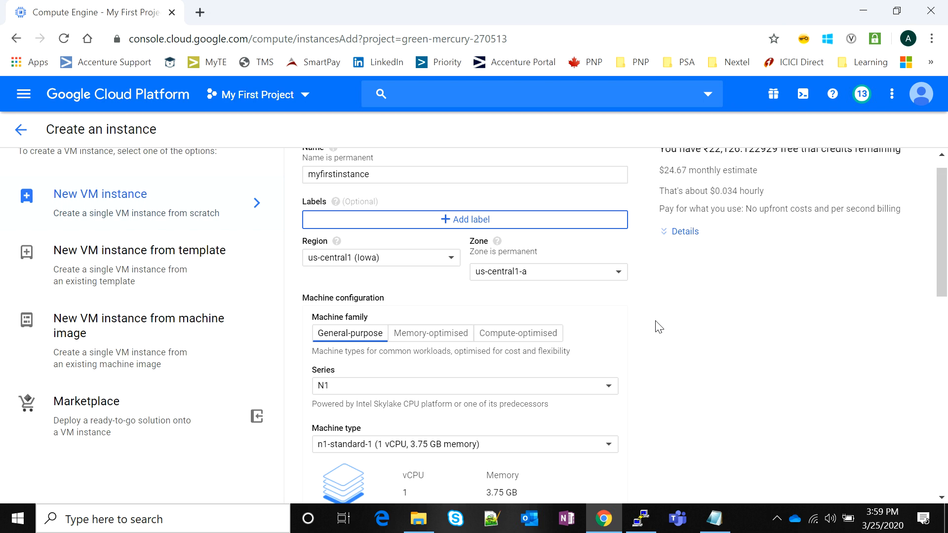
{"action": "scroll", "scroll_direction": "down", "scroll_amount": 3}
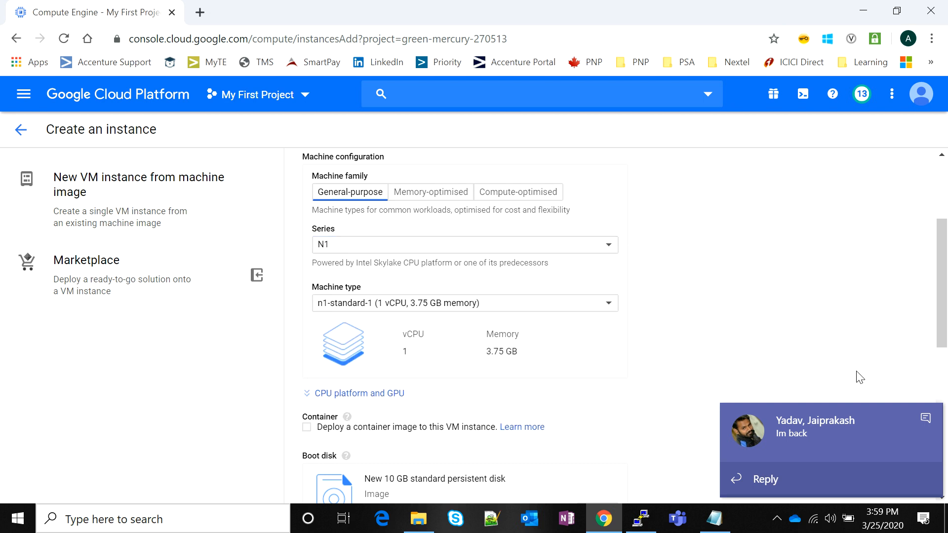
{"action": "mouse_move", "coordinate": [924, 421]}
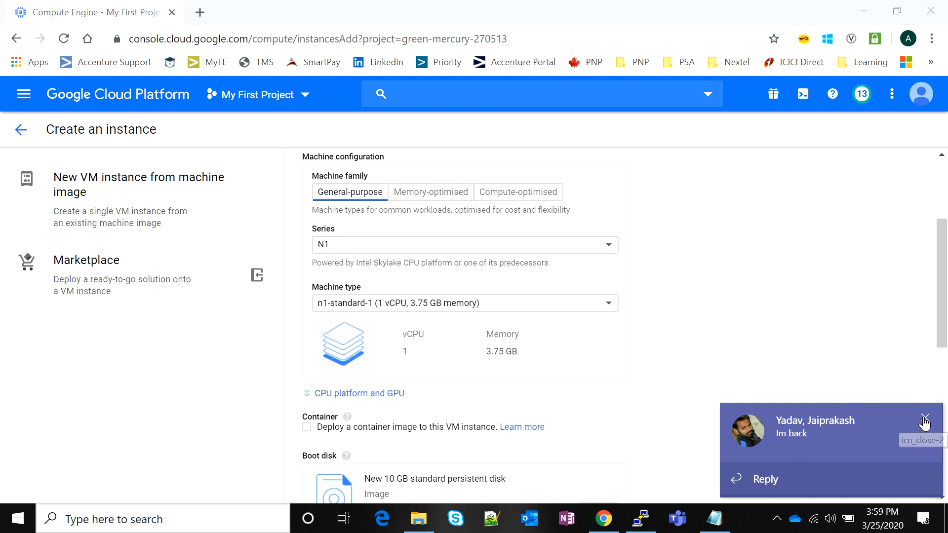
{"action": "left_click", "coordinate": [924, 422]}
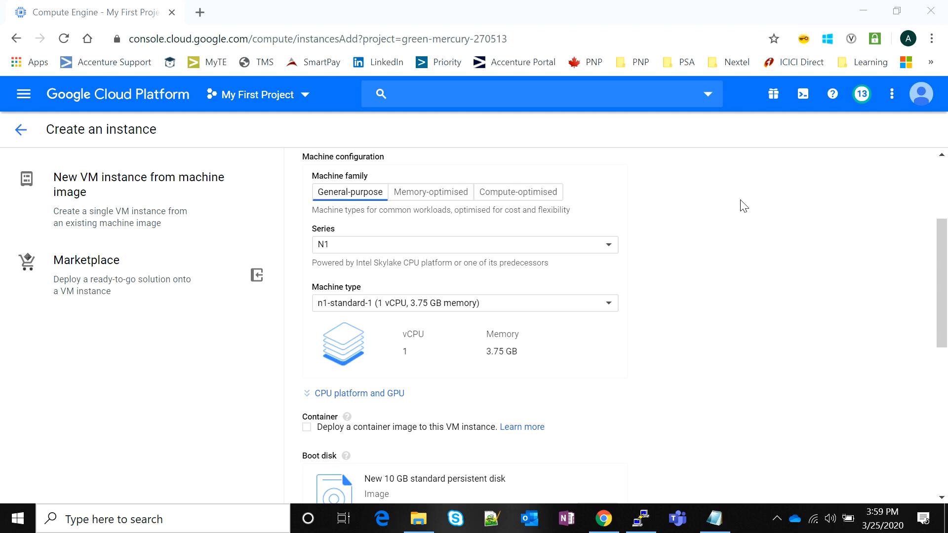
{"action": "mouse_move", "coordinate": [741, 226]}
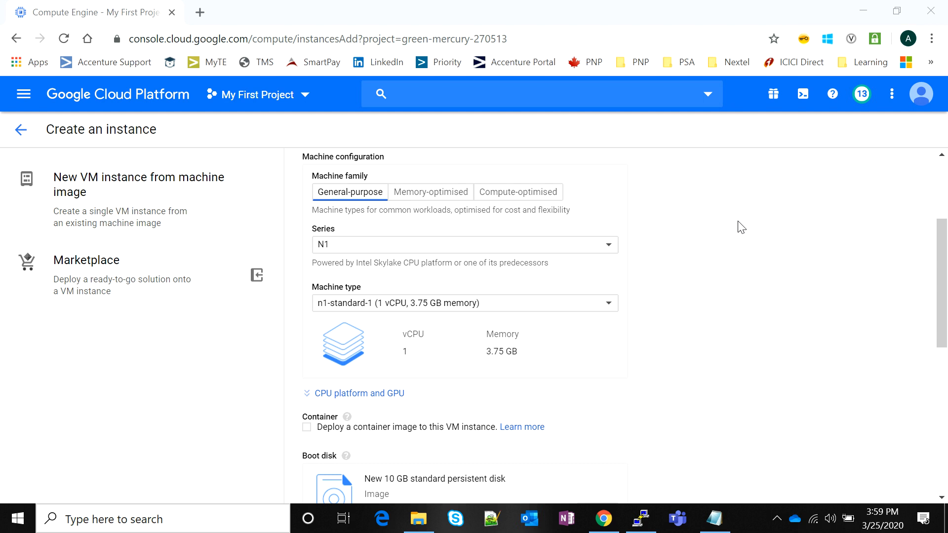
{"action": "scroll", "scroll_direction": "down", "scroll_amount": 3}
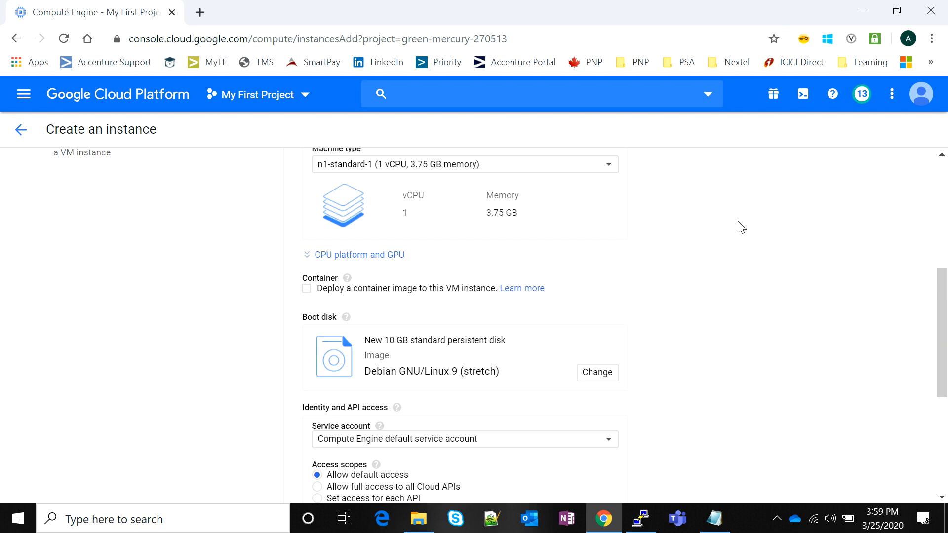
{"action": "scroll", "scroll_direction": "down", "scroll_amount": 3}
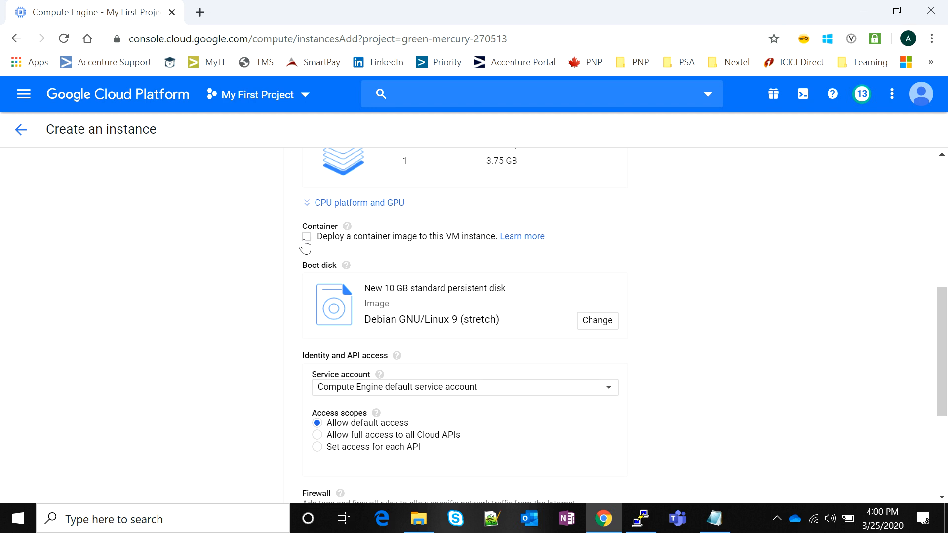
Step: Toggle container deployment briefly, keeping Debian 9, and bring up the boot disk choices
{"action": "left_click", "coordinate": [307, 237]}
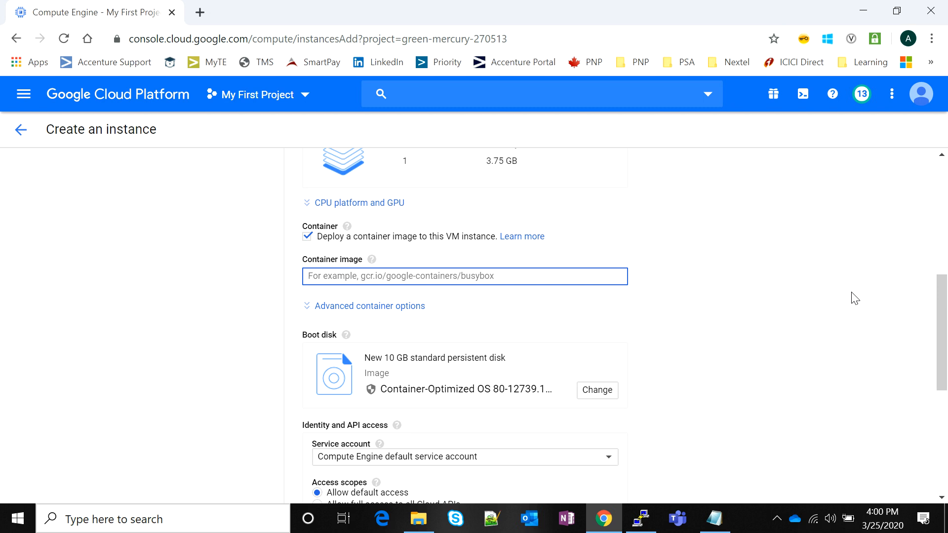
{"action": "mouse_move", "coordinate": [273, 204]}
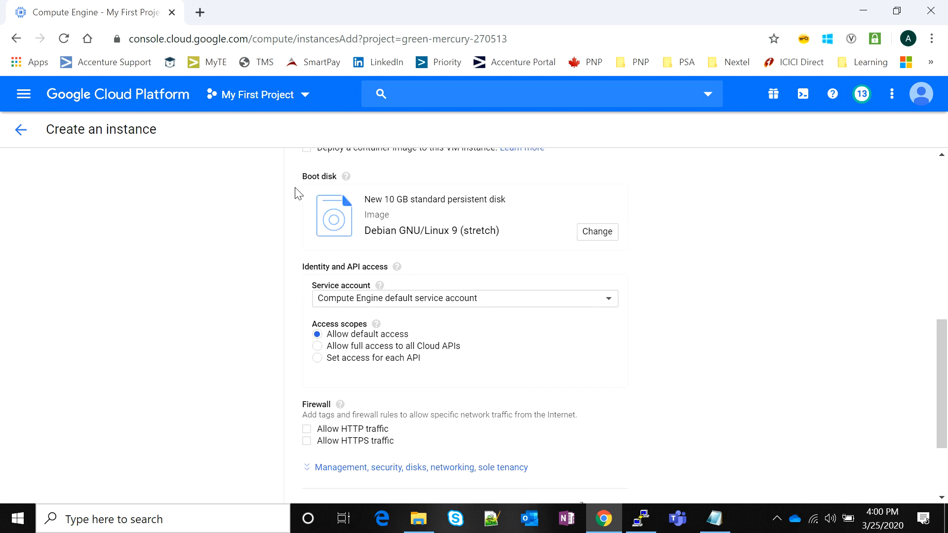
{"action": "mouse_move", "coordinate": [284, 186]}
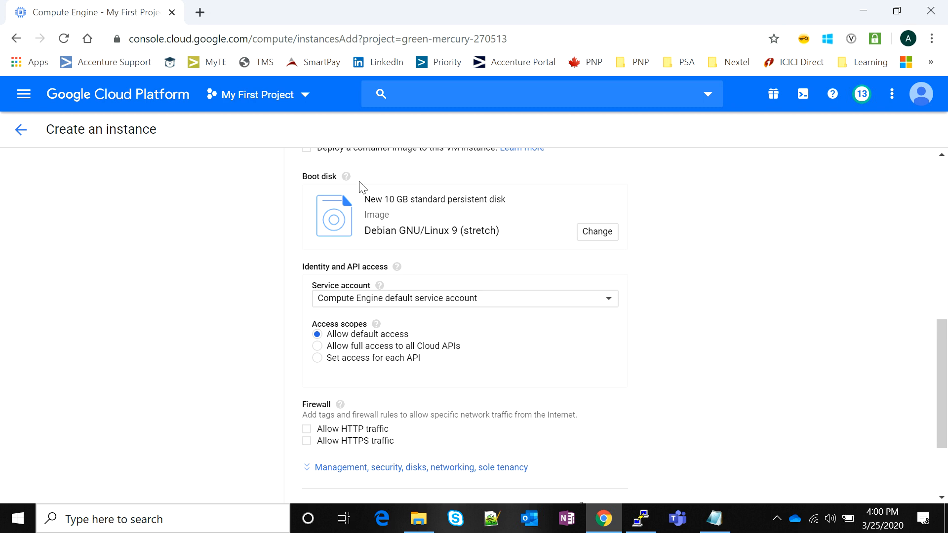
{"action": "left_click", "coordinate": [596, 232]}
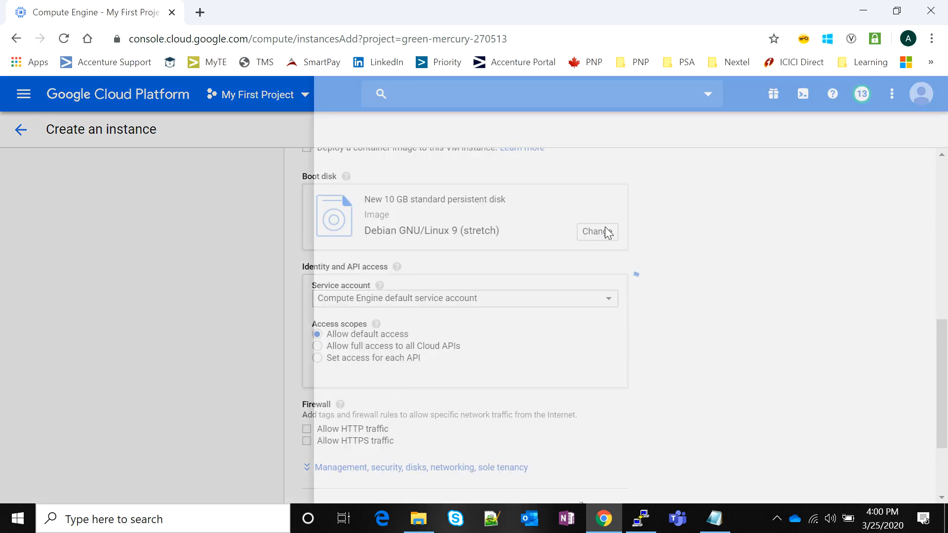
Step: Browse the Custom images, Snapshots and Existing disks tabs, then return to Public images
{"action": "left_click", "coordinate": [594, 232]}
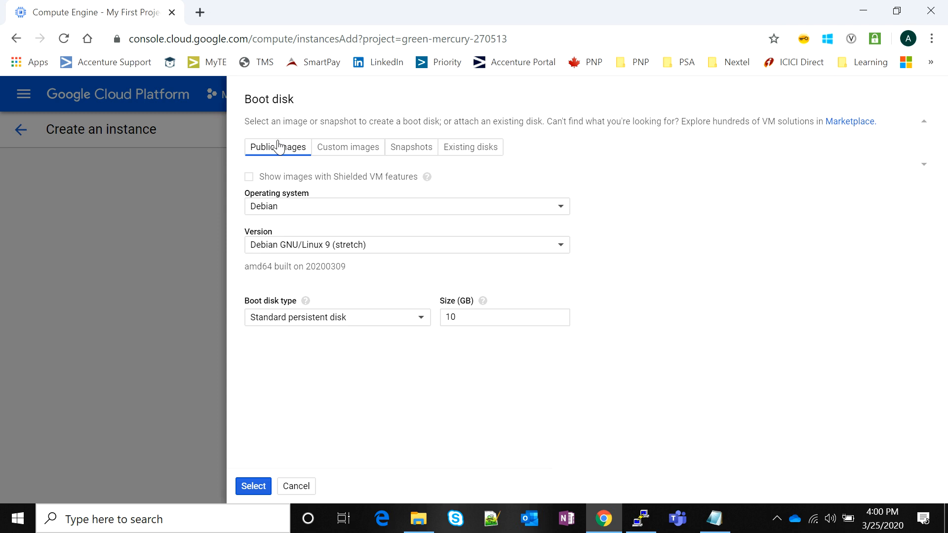
{"action": "mouse_move", "coordinate": [280, 155]}
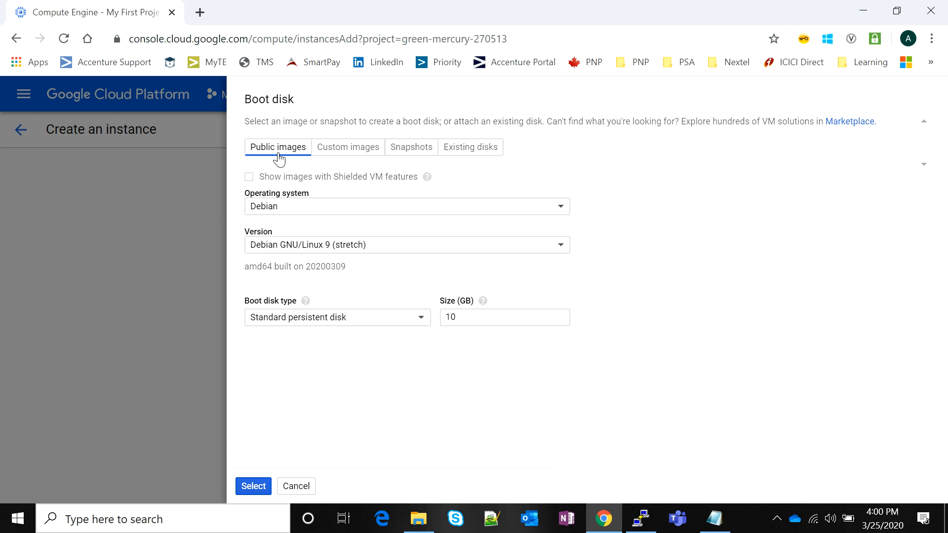
{"action": "mouse_move", "coordinate": [331, 154]}
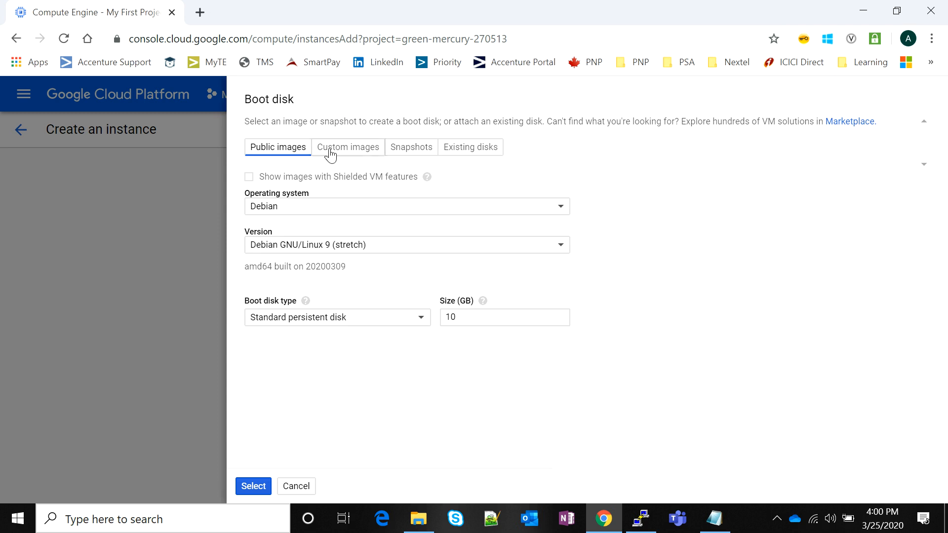
{"action": "left_click", "coordinate": [348, 147]}
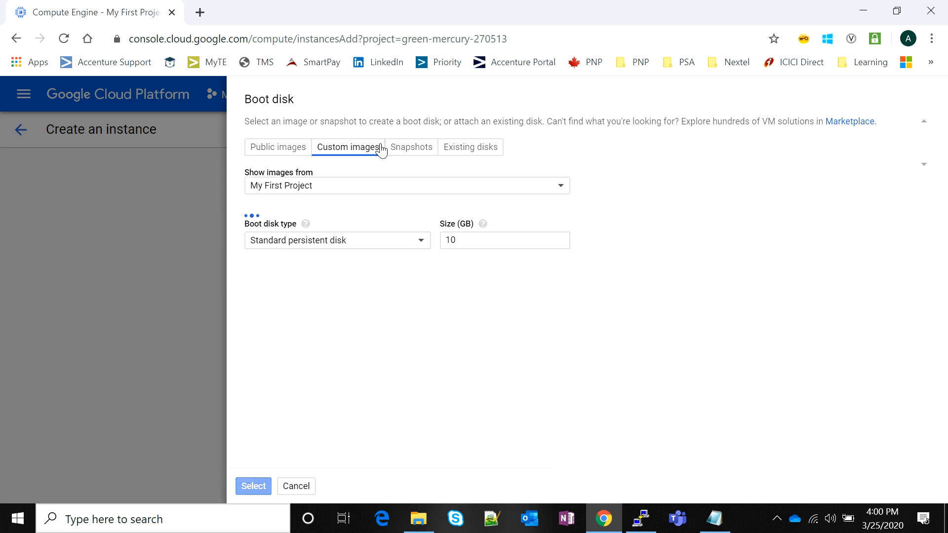
{"action": "left_click", "coordinate": [412, 147]}
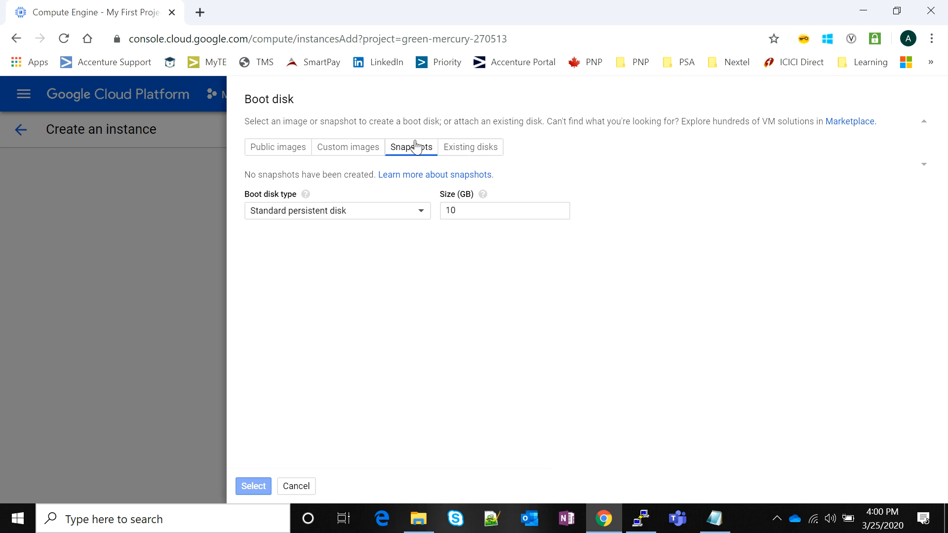
{"action": "left_click", "coordinate": [470, 147]}
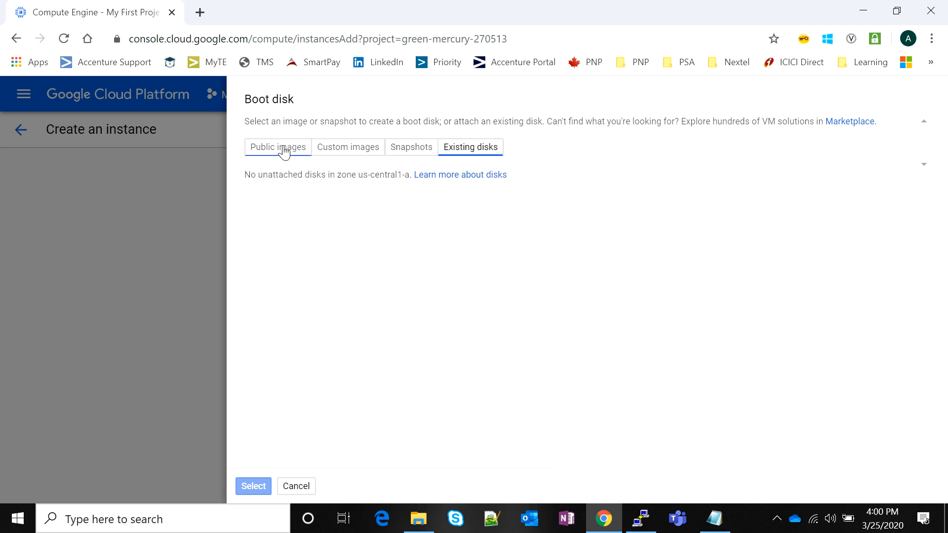
{"action": "left_click", "coordinate": [278, 147]}
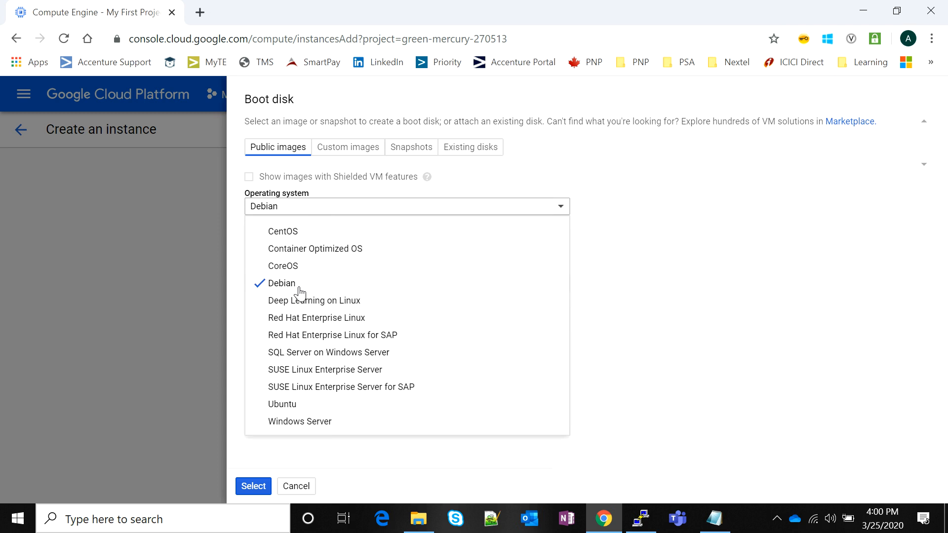
{"action": "mouse_move", "coordinate": [300, 320]}
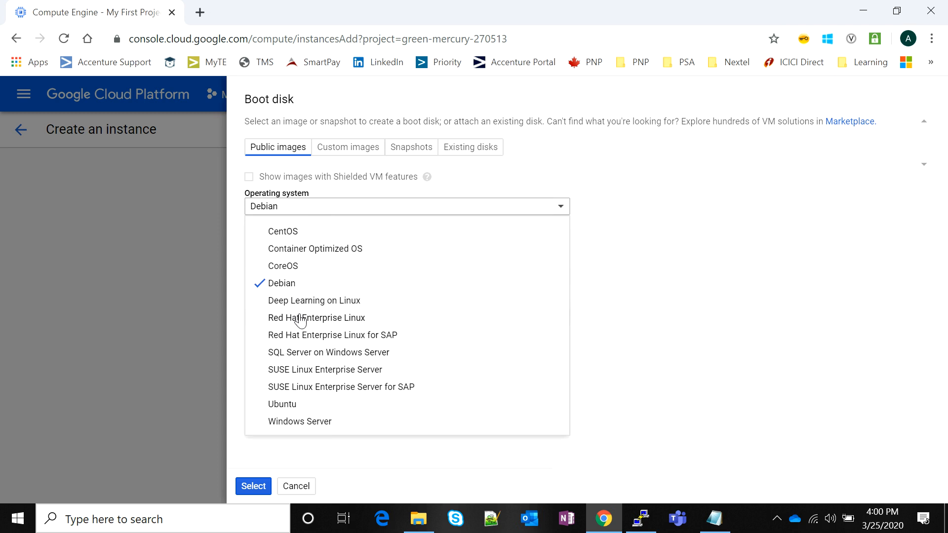
Step: Set the boot disk to Red Hat Enterprise Linux 6 on a 10 GB standard disk
{"action": "left_click", "coordinate": [316, 317]}
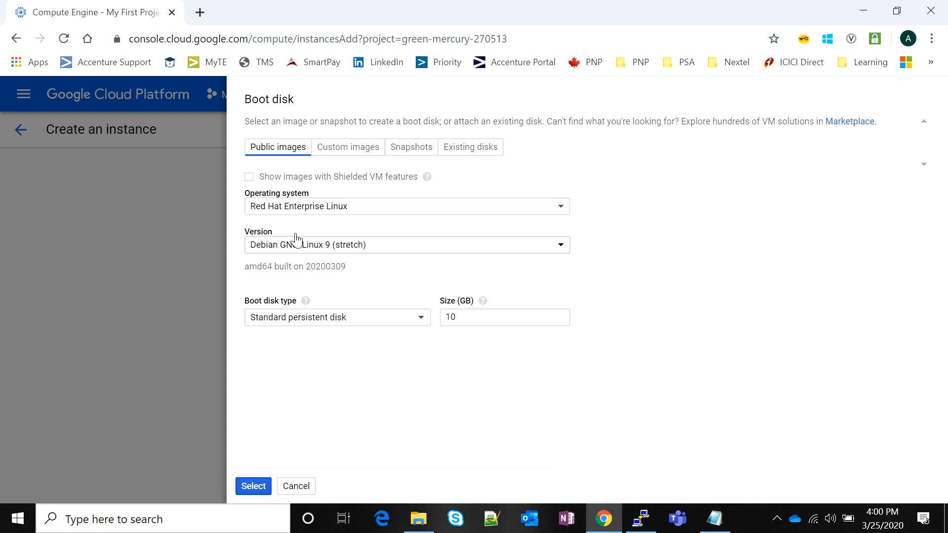
{"action": "left_click", "coordinate": [407, 244]}
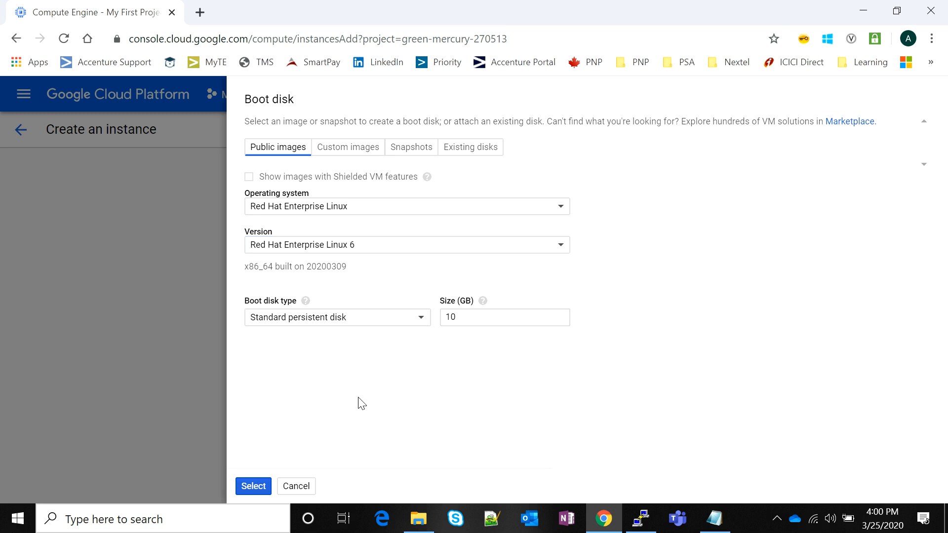
{"action": "left_click", "coordinate": [252, 486]}
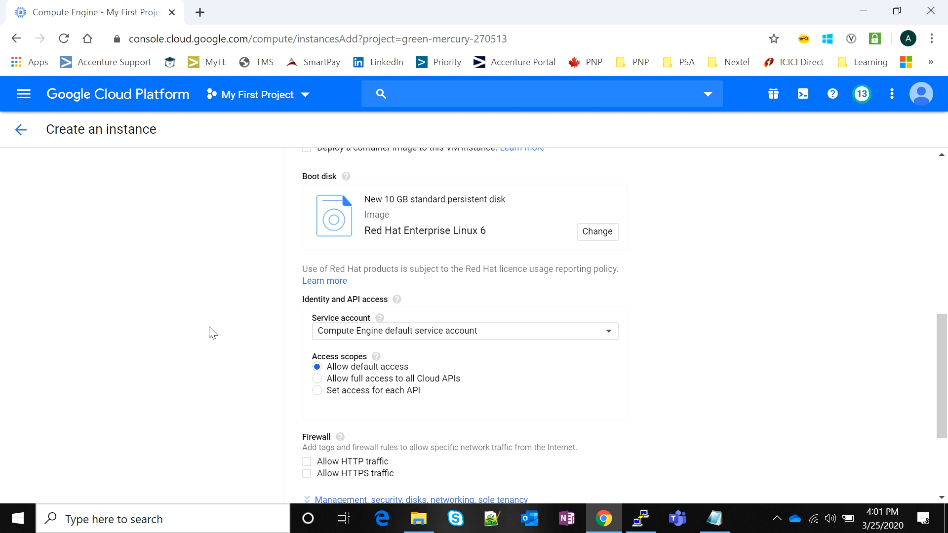
Step: Scroll past the firewall options and expand 'Management, security, disks, networking, sole tenancy'
{"action": "scroll", "scroll_direction": "down", "scroll_amount": 3}
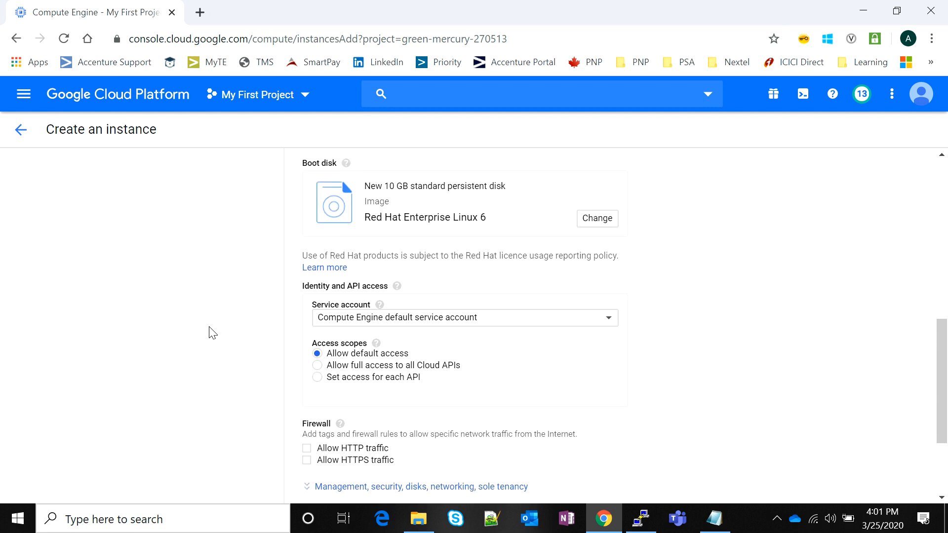
{"action": "scroll", "scroll_direction": "down", "scroll_amount": 3}
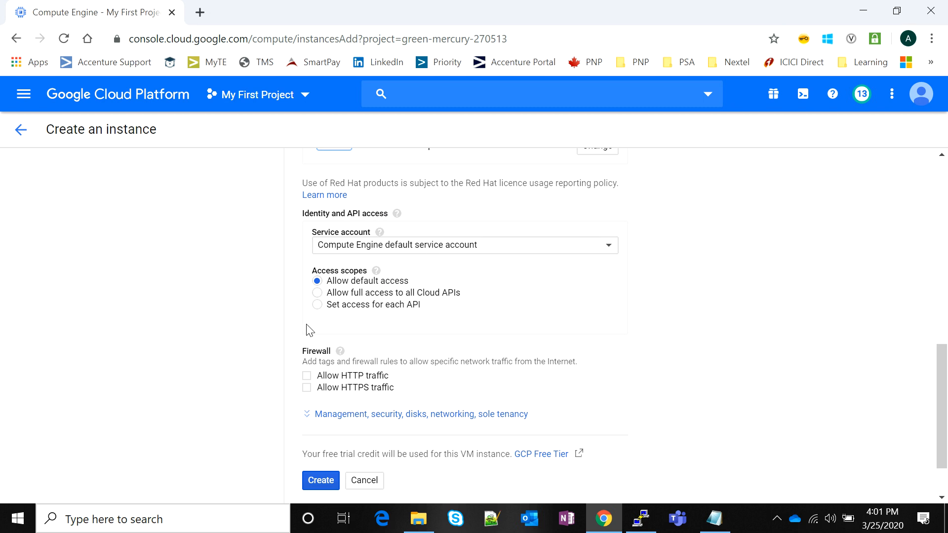
{"action": "mouse_move", "coordinate": [254, 322]}
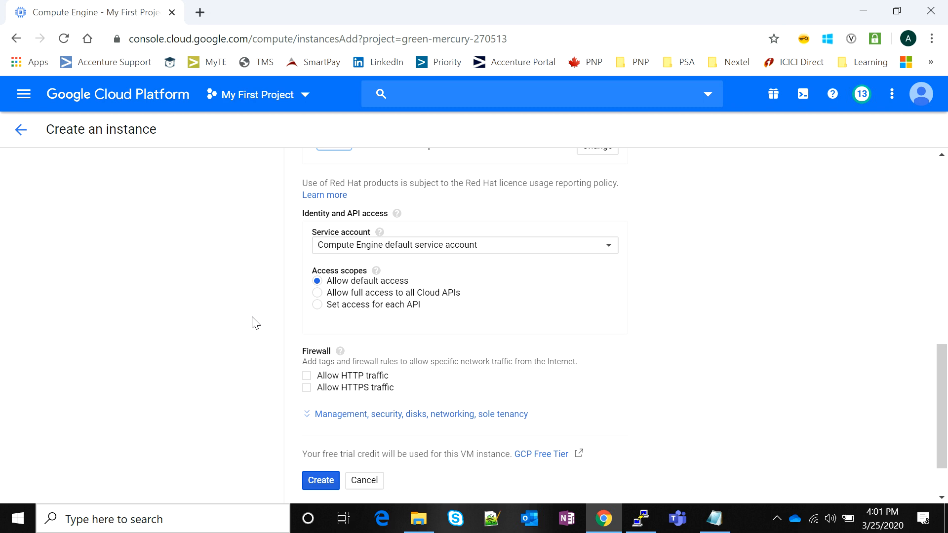
{"action": "scroll", "scroll_direction": "down", "scroll_amount": 3}
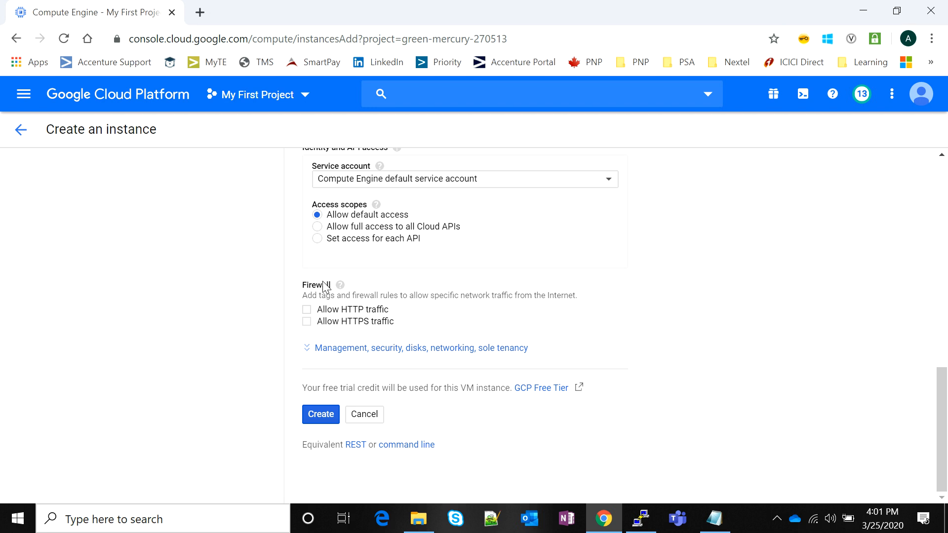
{"action": "mouse_move", "coordinate": [288, 246]}
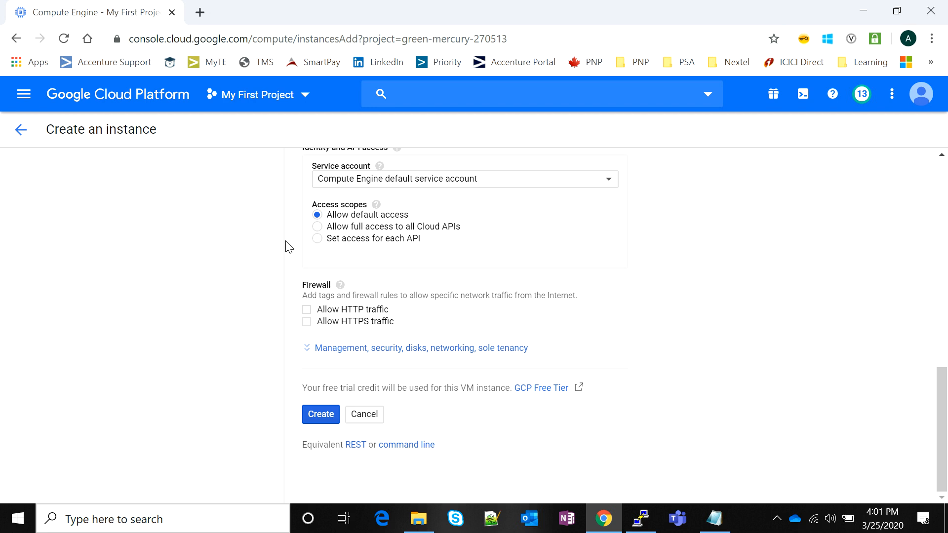
{"action": "mouse_move", "coordinate": [265, 264]}
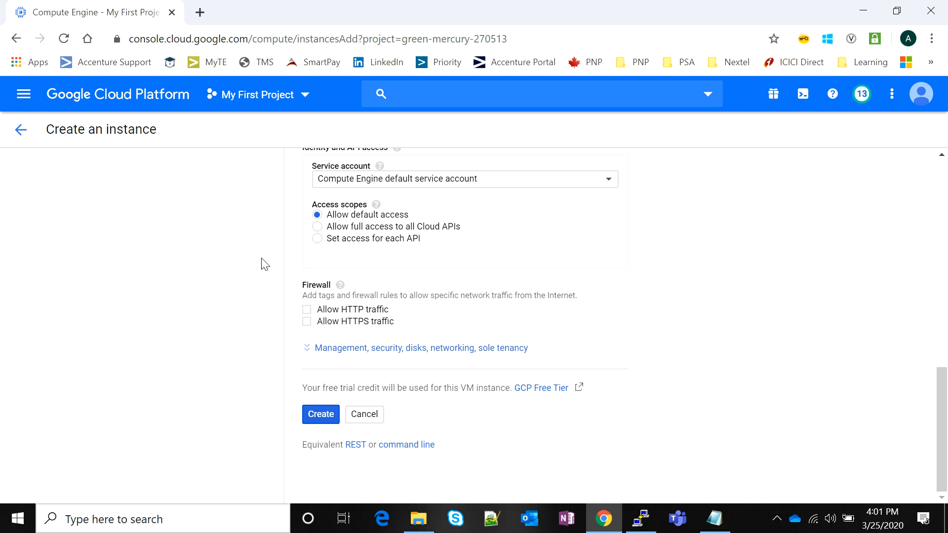
{"action": "mouse_move", "coordinate": [361, 316]}
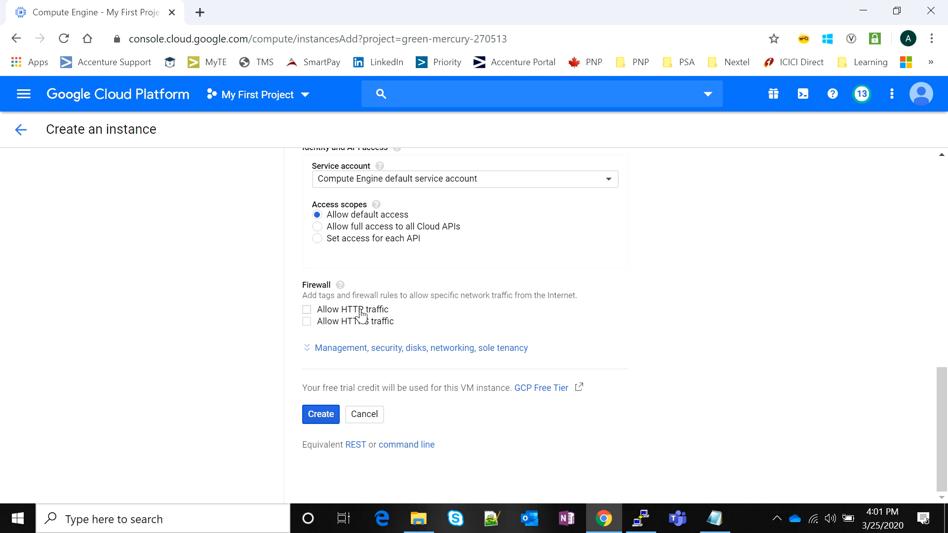
{"action": "mouse_move", "coordinate": [403, 320]}
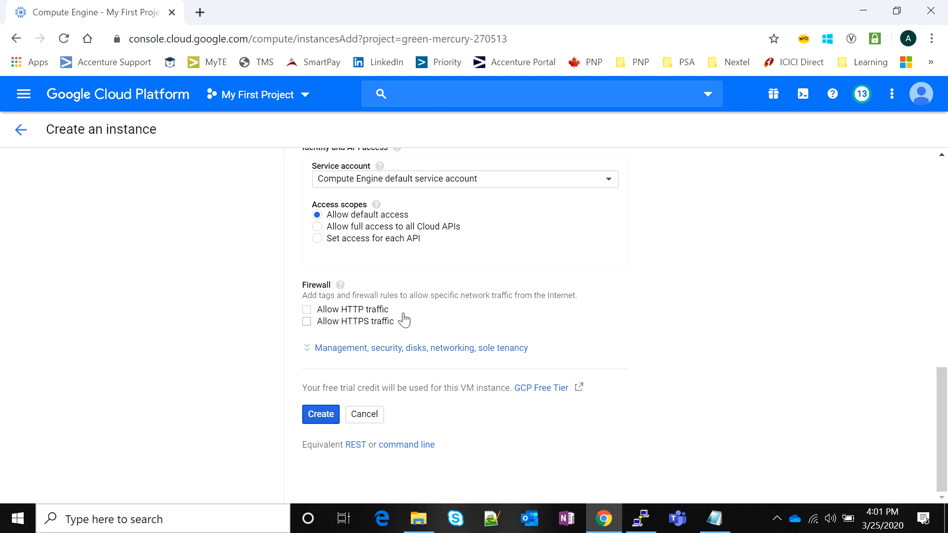
{"action": "mouse_move", "coordinate": [355, 326]}
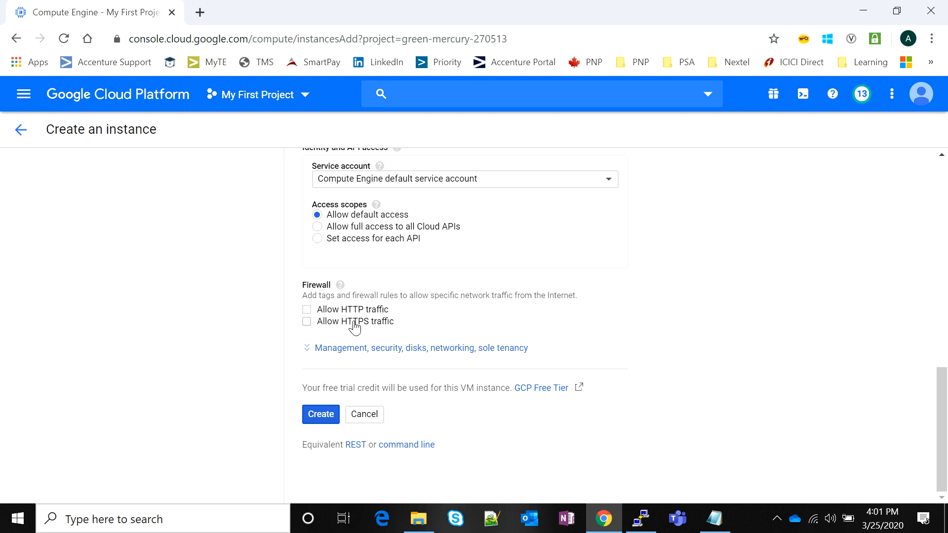
{"action": "mouse_move", "coordinate": [385, 315]}
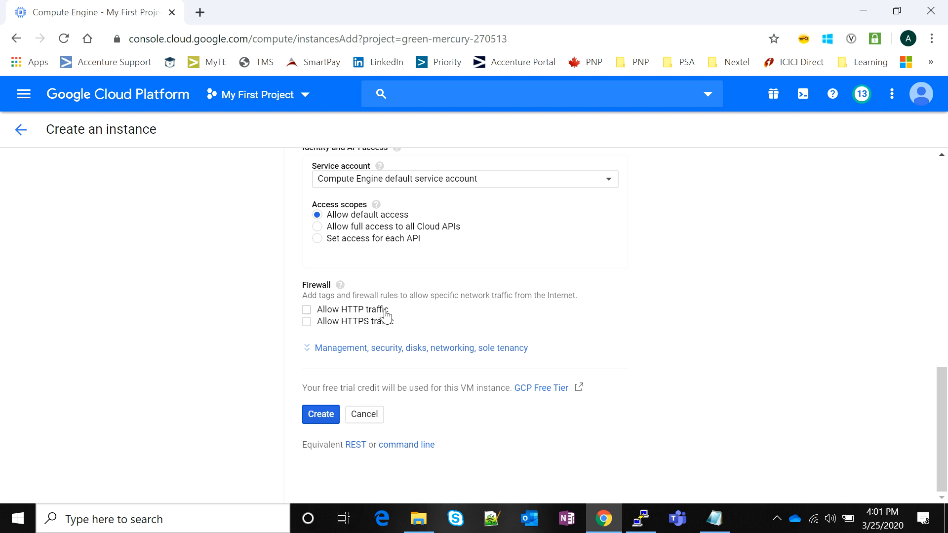
{"action": "mouse_move", "coordinate": [353, 343]}
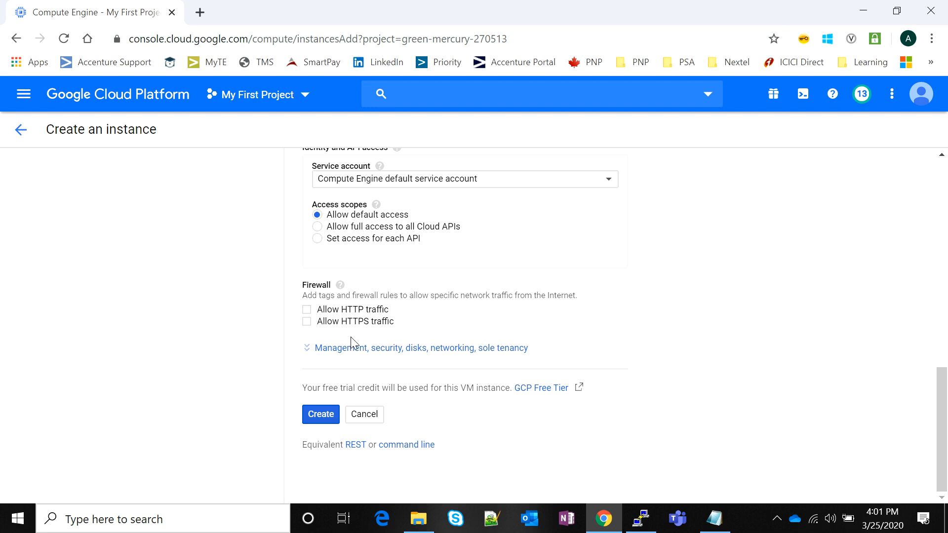
{"action": "left_click", "coordinate": [420, 347]}
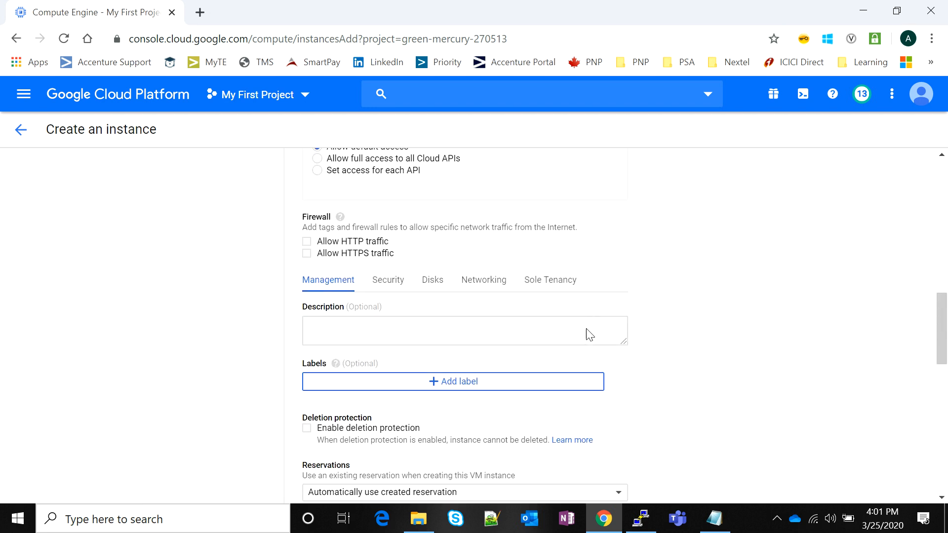
Step: Review the new instance's security settings
{"action": "scroll", "scroll_direction": "down", "scroll_amount": 3}
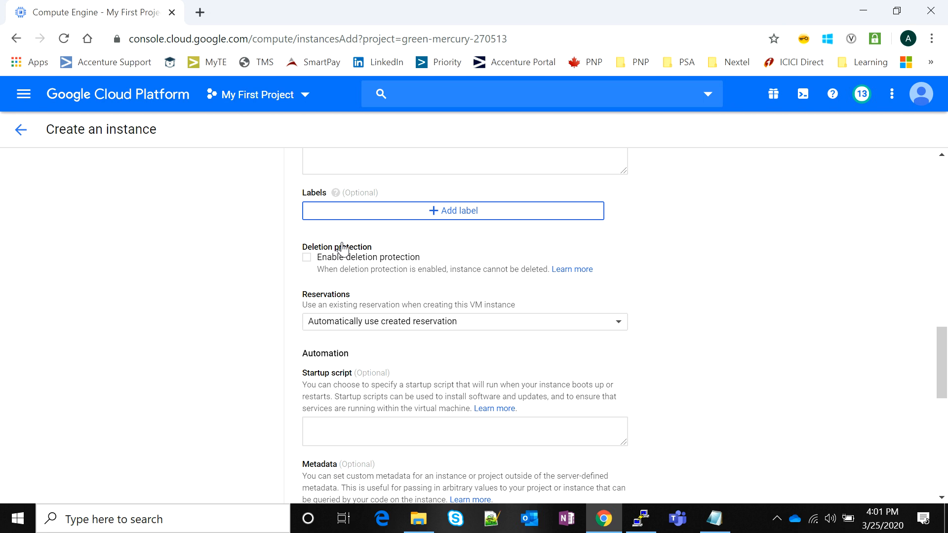
{"action": "scroll", "scroll_direction": "up", "scroll_amount": 3}
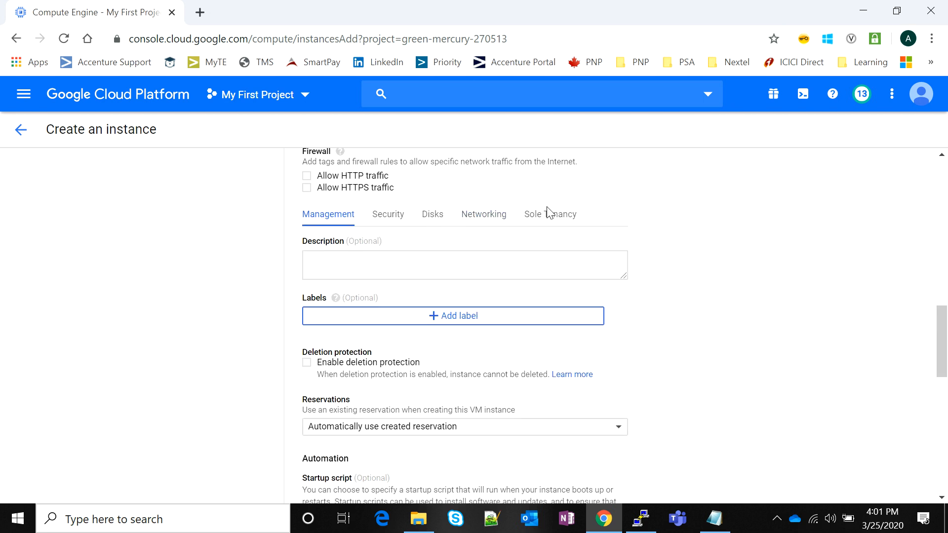
{"action": "scroll", "scroll_direction": "down", "scroll_amount": 3}
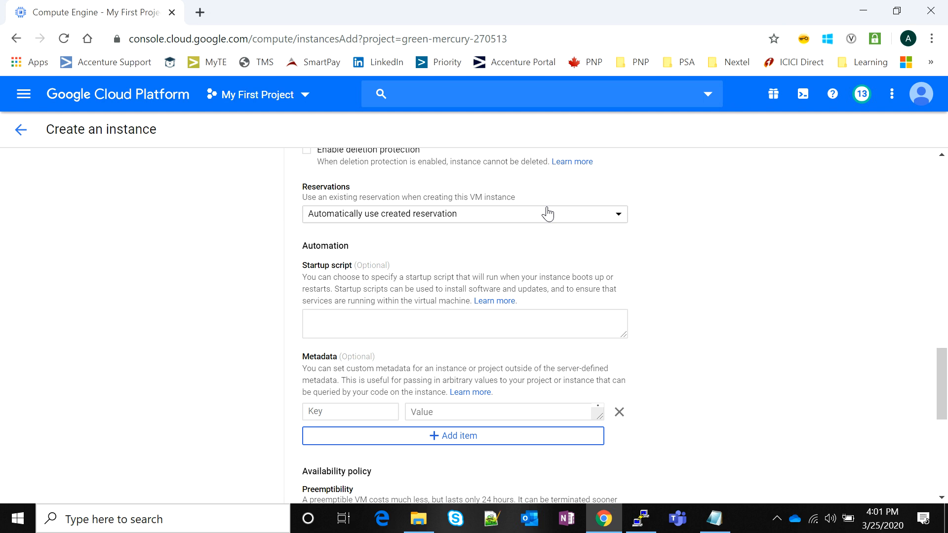
{"action": "scroll", "scroll_direction": "down", "scroll_amount": 3}
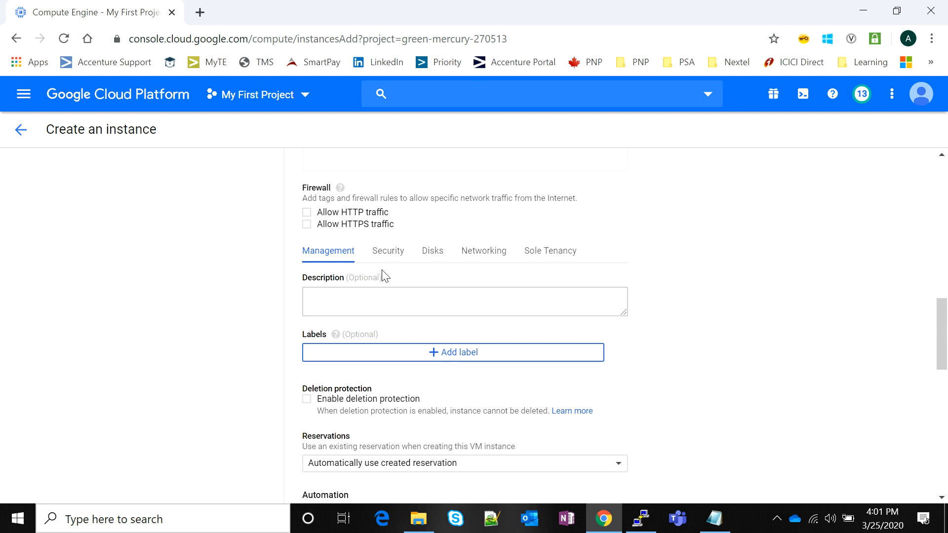
{"action": "left_click", "coordinate": [387, 251]}
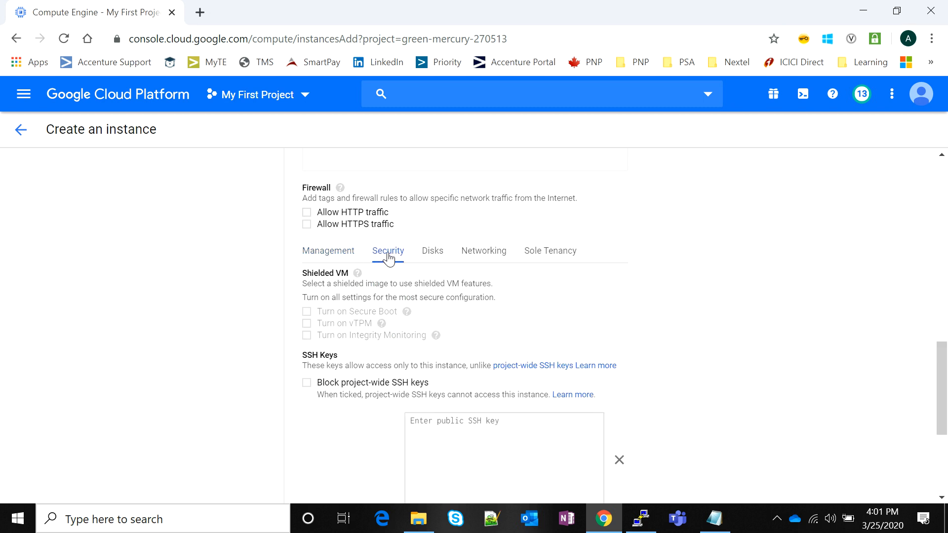
{"action": "scroll", "scroll_direction": "down", "scroll_amount": 3}
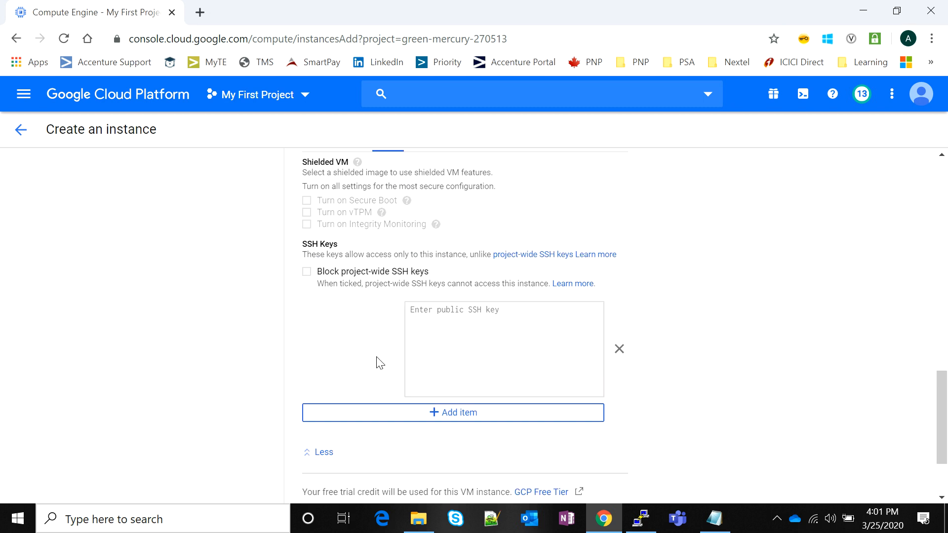
{"action": "scroll", "scroll_direction": "down", "scroll_amount": 3}
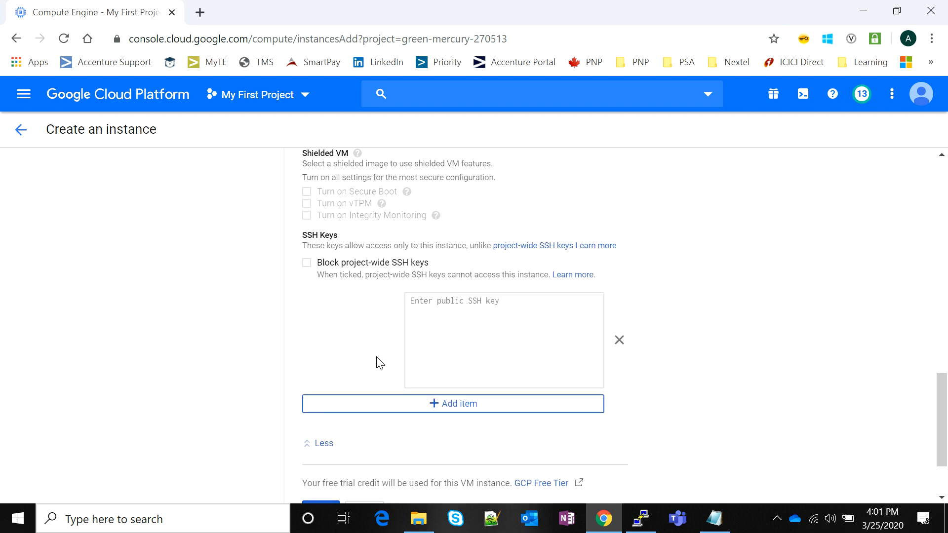
Step: View the boot disk options, then the networking settings with the default interface
{"action": "left_click", "coordinate": [432, 261]}
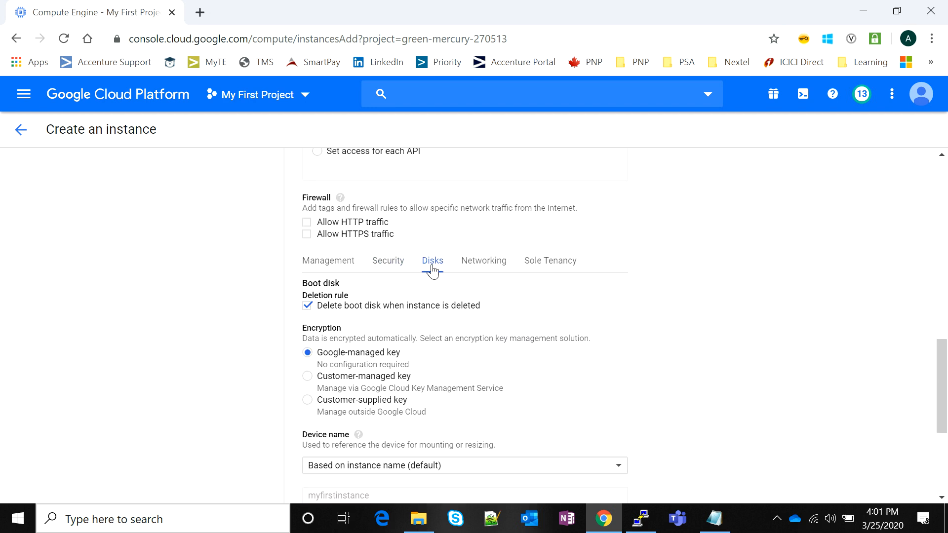
{"action": "scroll", "scroll_direction": "down", "scroll_amount": 3}
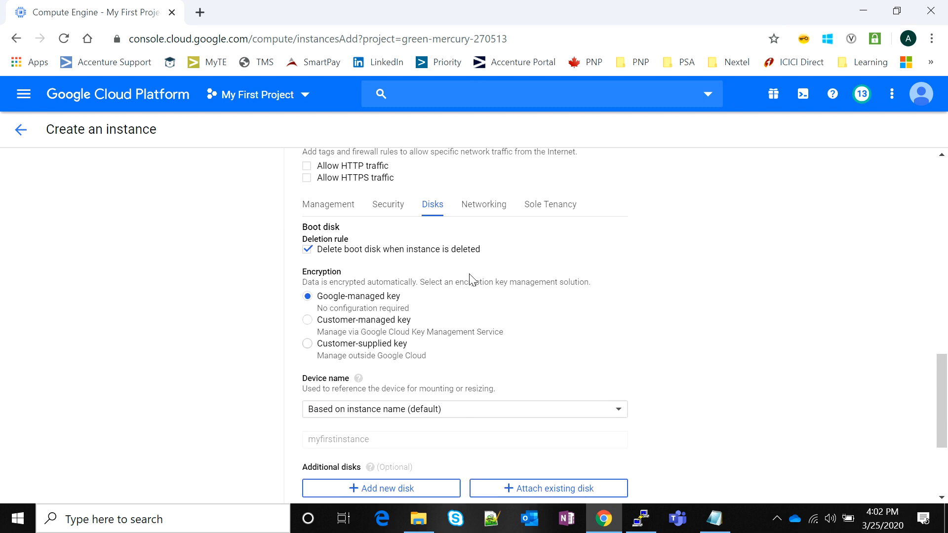
{"action": "mouse_move", "coordinate": [448, 302]}
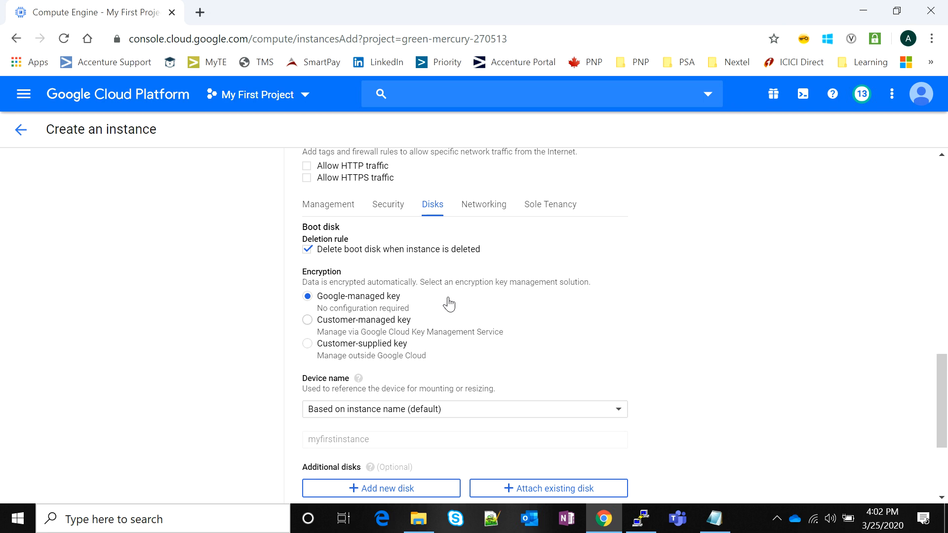
{"action": "mouse_move", "coordinate": [395, 310]}
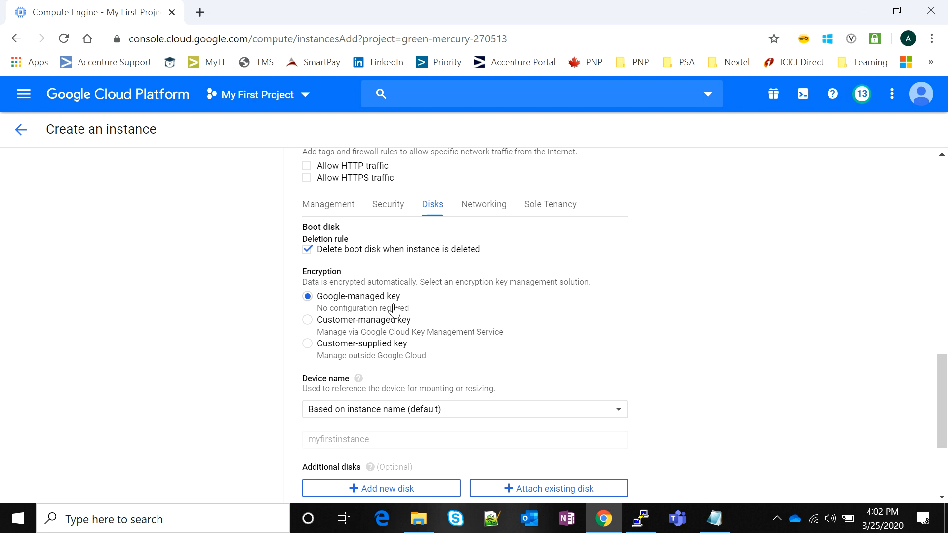
{"action": "left_click", "coordinate": [483, 204]}
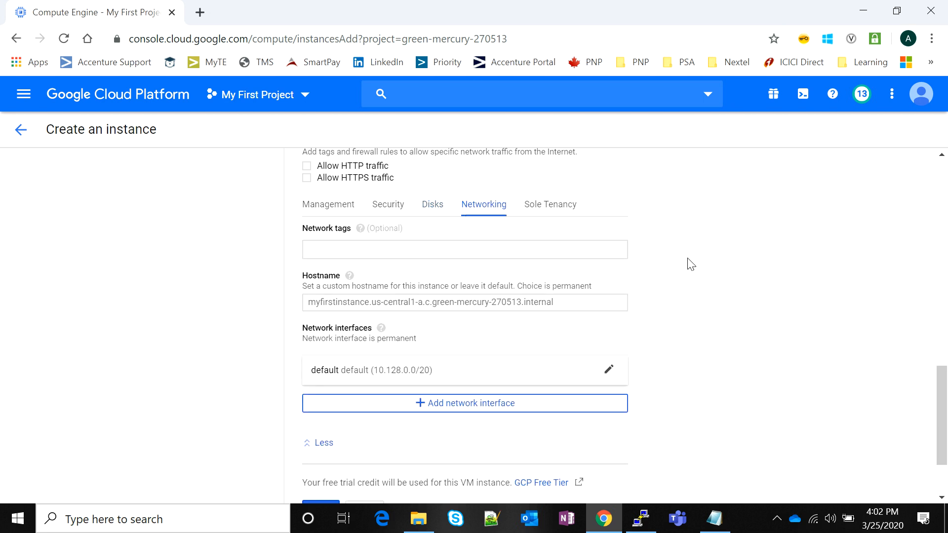
Step: Review the hostname and sole tenancy settings, then create myfirstinstance
{"action": "scroll", "scroll_direction": "down", "scroll_amount": 3}
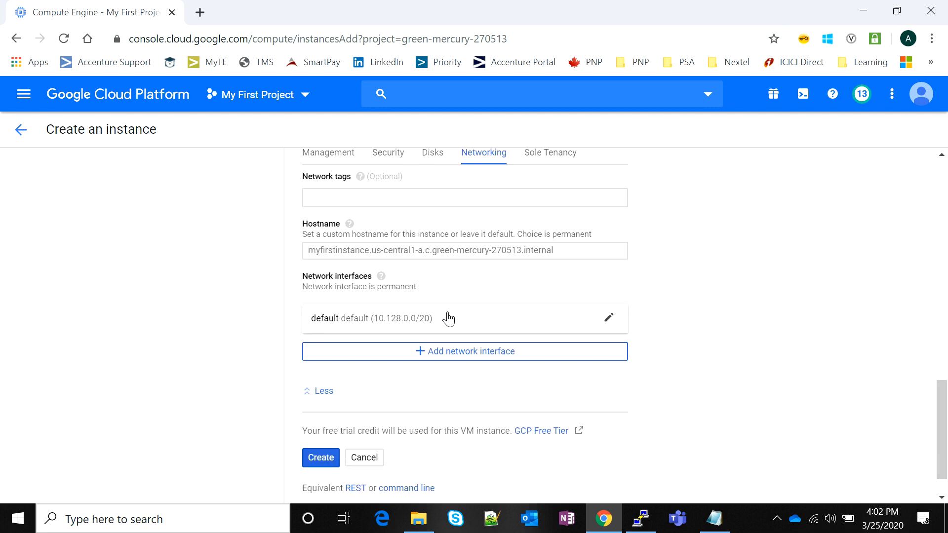
{"action": "mouse_move", "coordinate": [709, 292]}
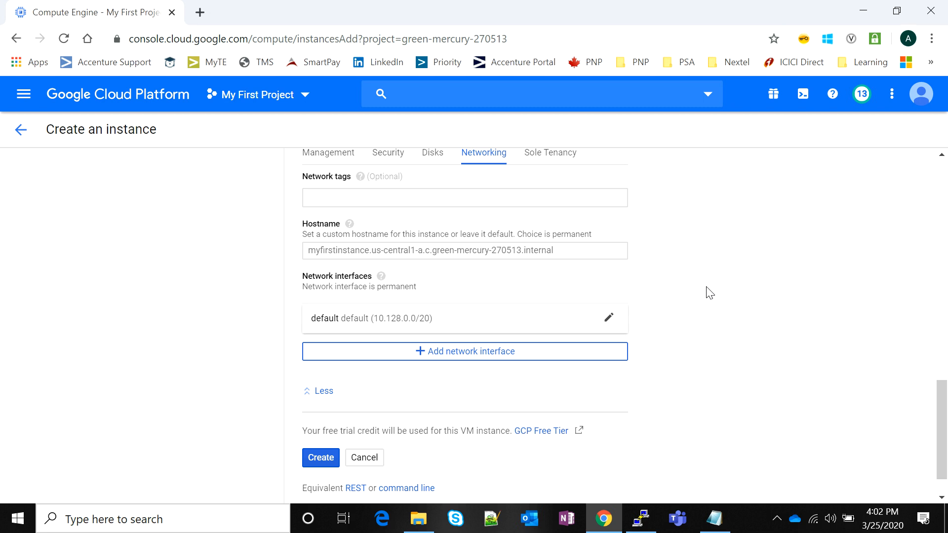
{"action": "left_click", "coordinate": [464, 250]}
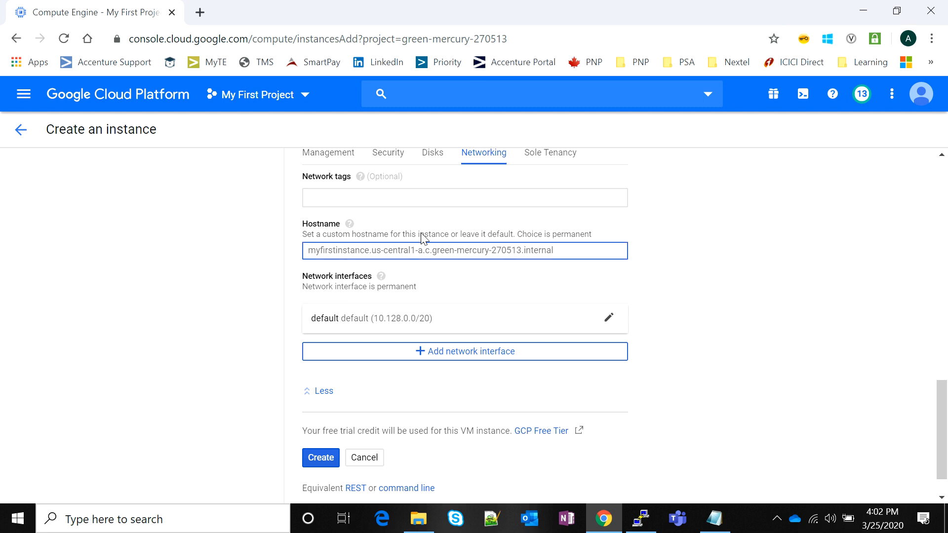
{"action": "mouse_move", "coordinate": [685, 240]}
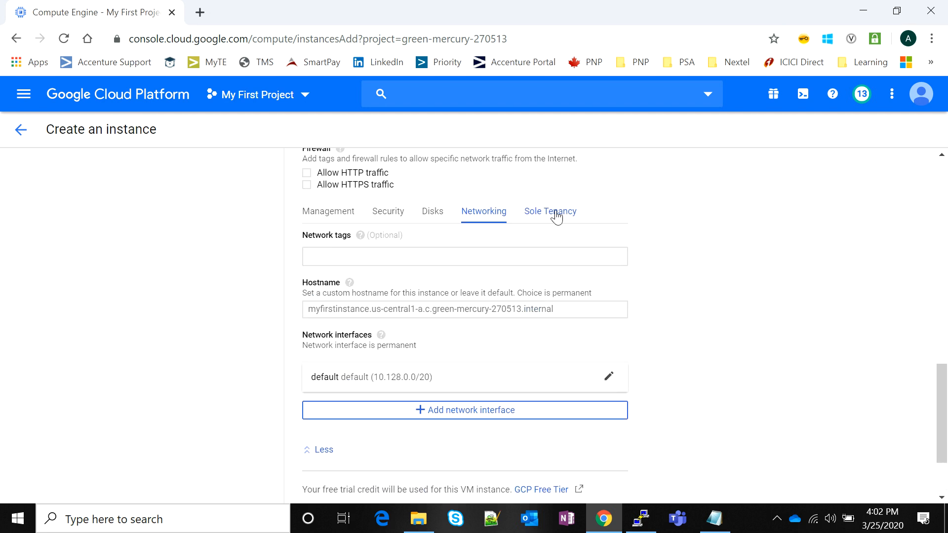
{"action": "left_click", "coordinate": [549, 211]}
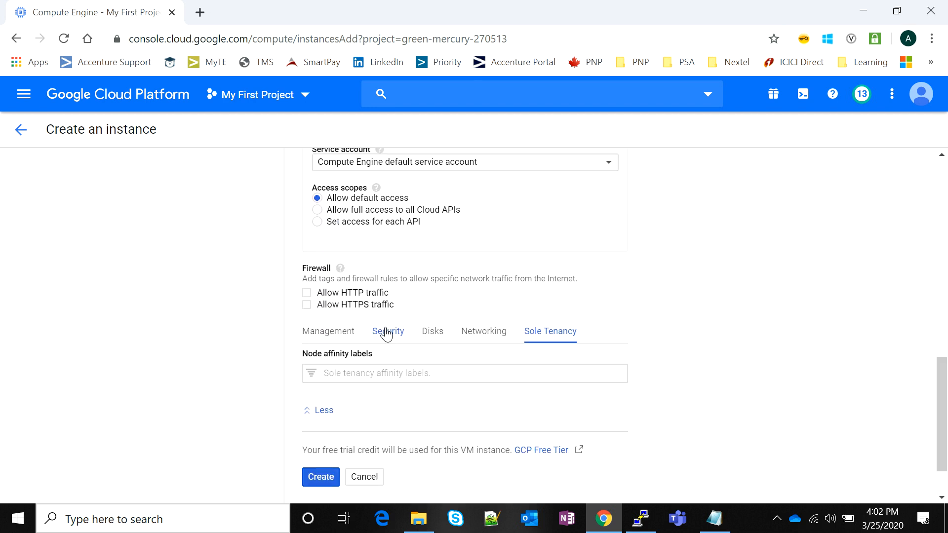
{"action": "left_click", "coordinate": [320, 476]}
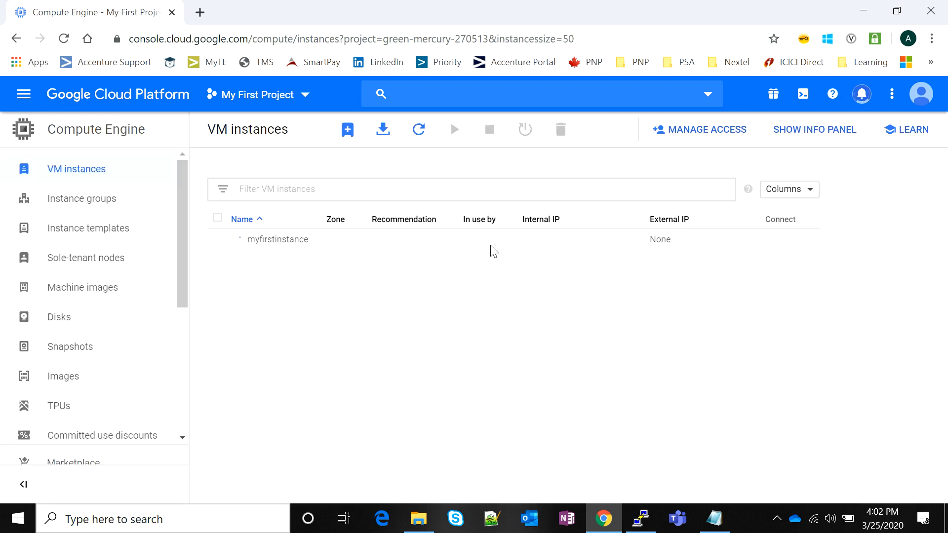
Step: Refresh the instance list until myfirstinstance runs in us-central1-a with internal and external IPs
{"action": "left_click", "coordinate": [418, 129]}
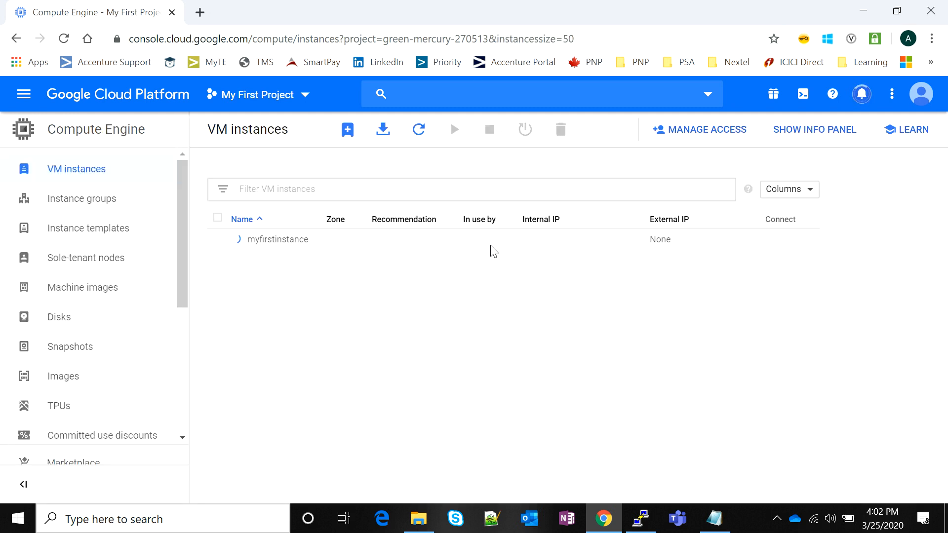
{"action": "left_click", "coordinate": [418, 130]}
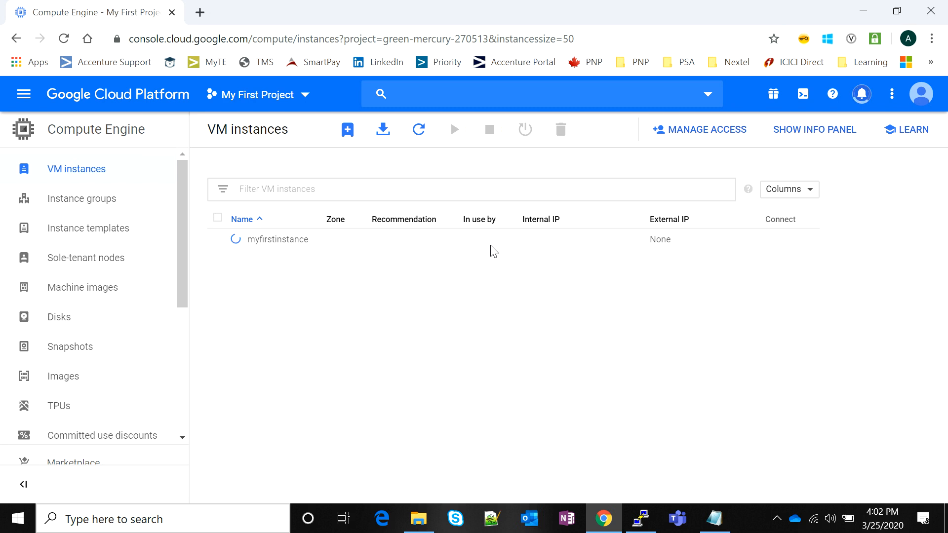
{"action": "mouse_move", "coordinate": [305, 354]}
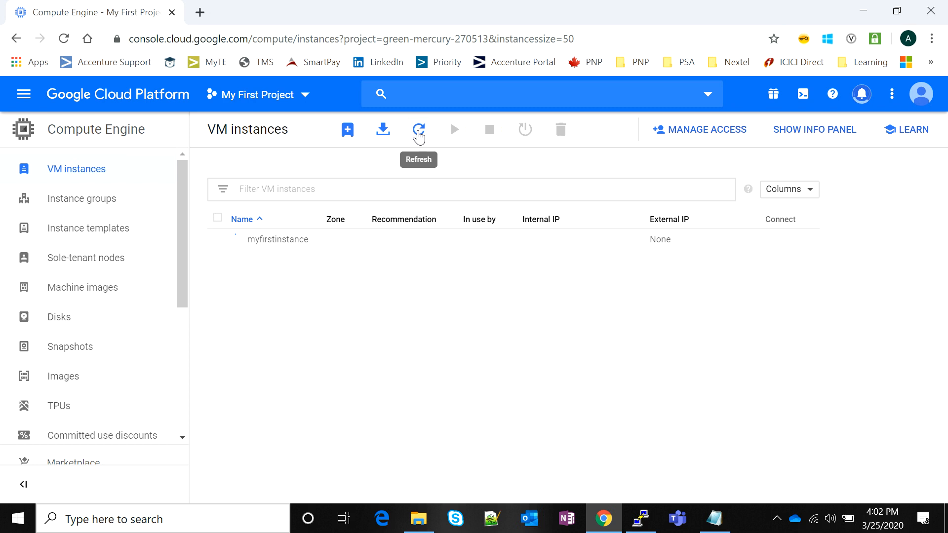
{"action": "left_click", "coordinate": [417, 129]}
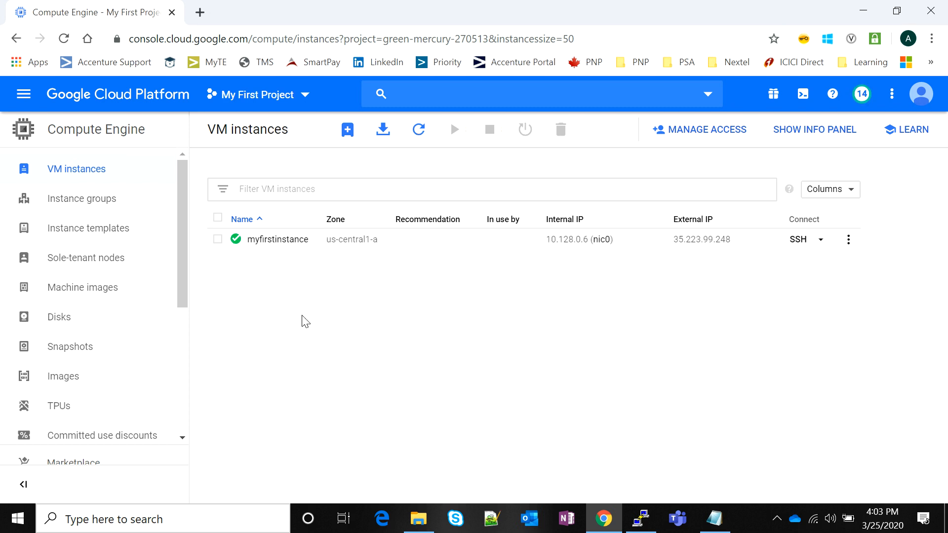
{"action": "mouse_move", "coordinate": [529, 277]}
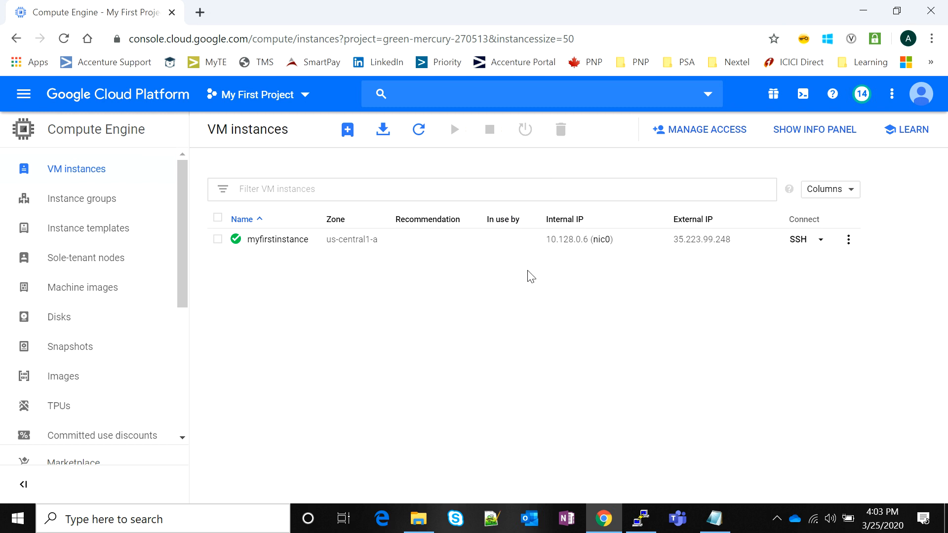
{"action": "mouse_move", "coordinate": [546, 320]}
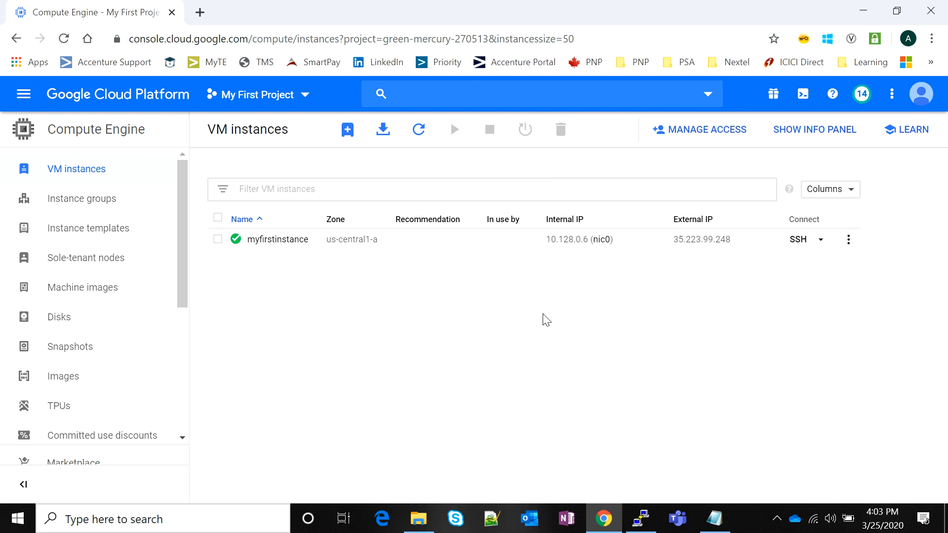
{"action": "mouse_move", "coordinate": [440, 304]}
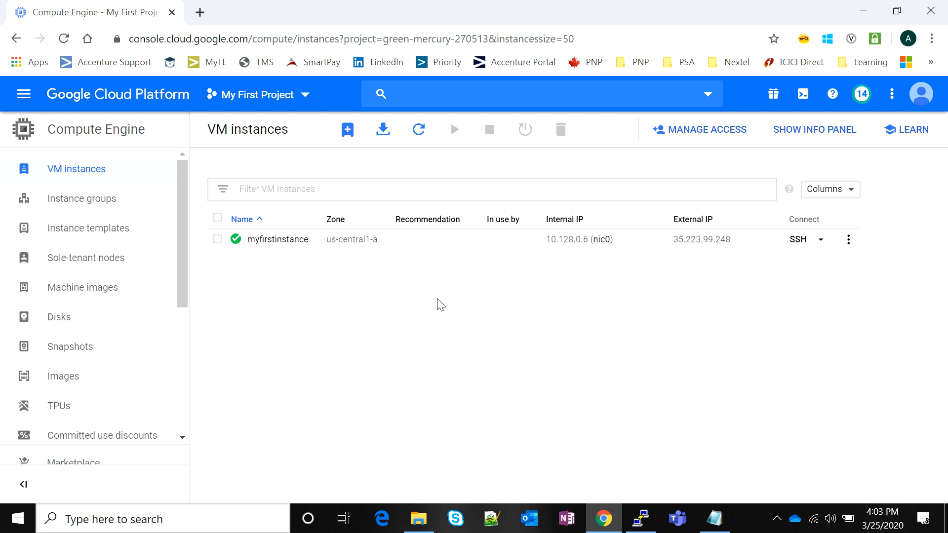
{"action": "mouse_move", "coordinate": [503, 294]}
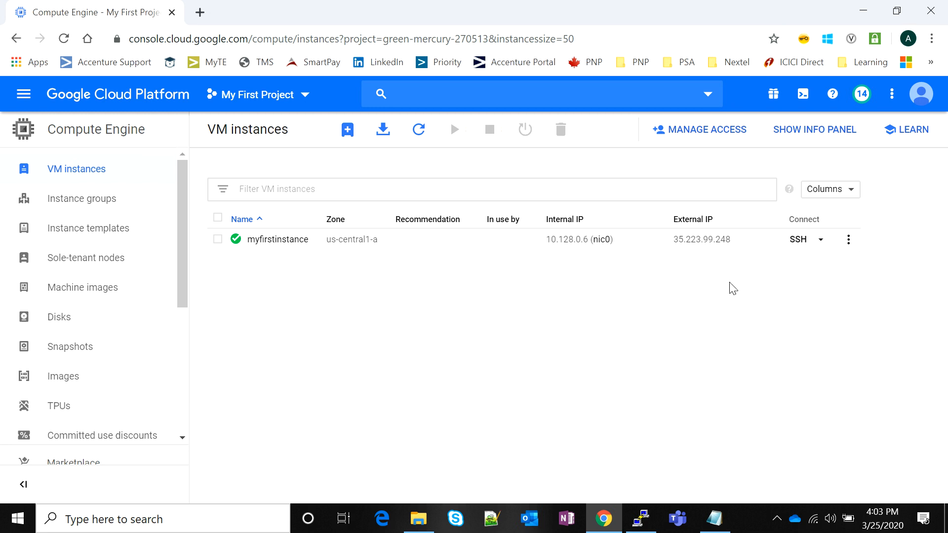
{"action": "mouse_move", "coordinate": [883, 284]}
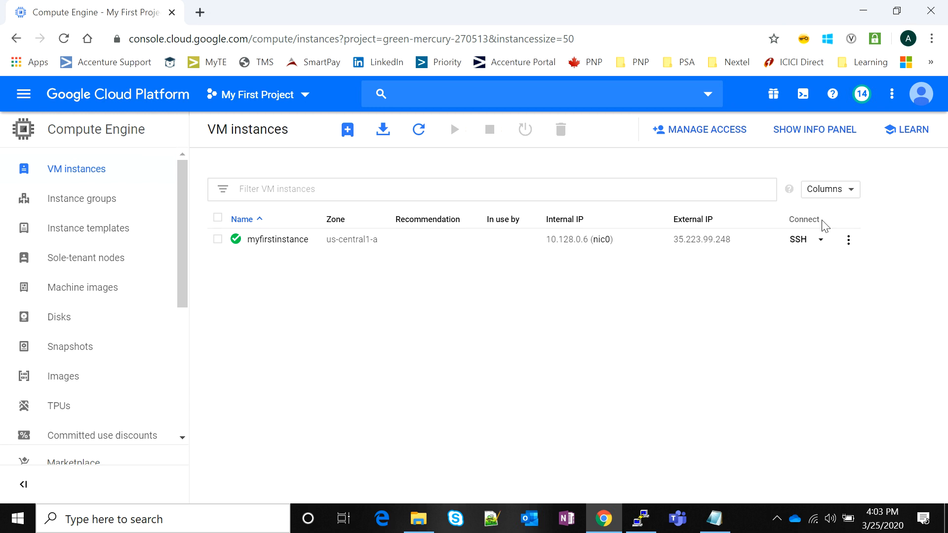
{"action": "mouse_move", "coordinate": [748, 279]}
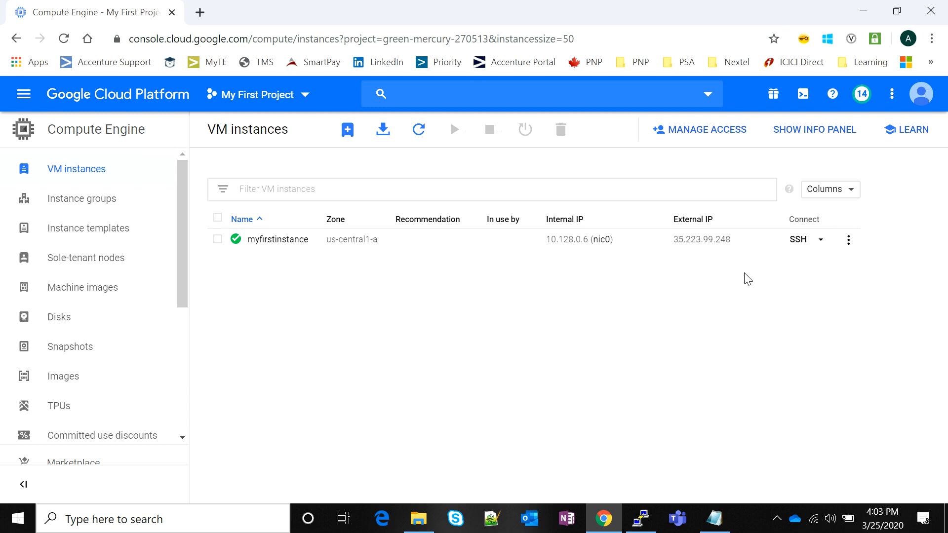
{"action": "mouse_move", "coordinate": [808, 220]}
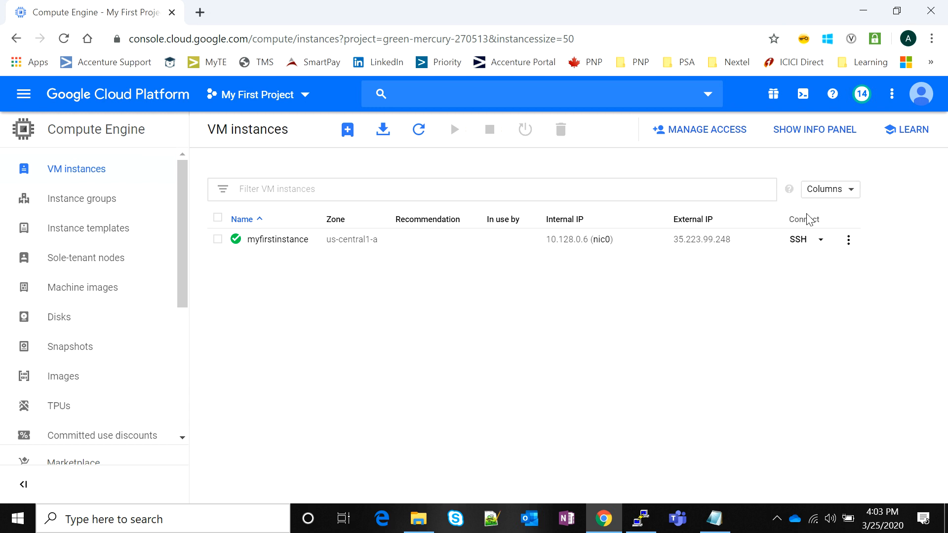
{"action": "mouse_move", "coordinate": [810, 219]}
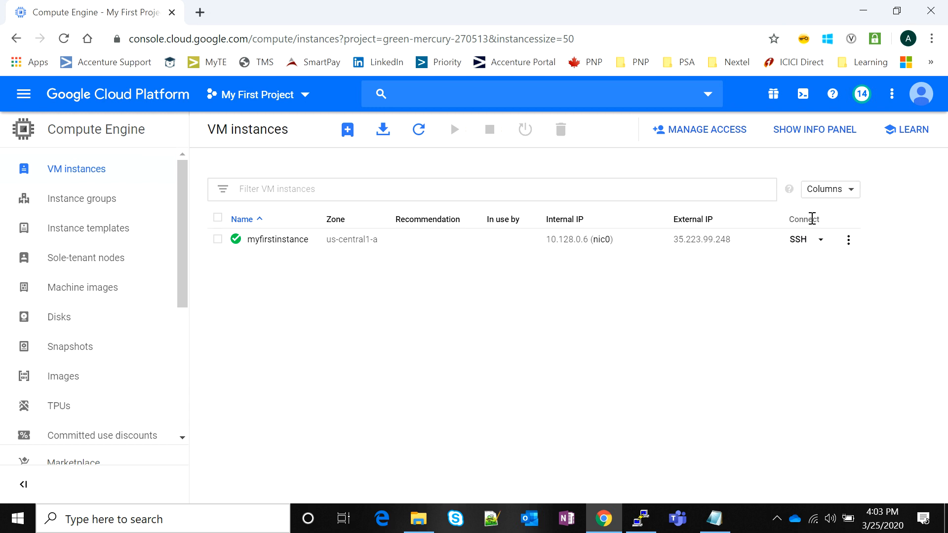
Step: SSH into myfirstinstance and run df -h, free -g and sudo su -, showing 9.8G disk and 3G memory
{"action": "left_click", "coordinate": [798, 240]}
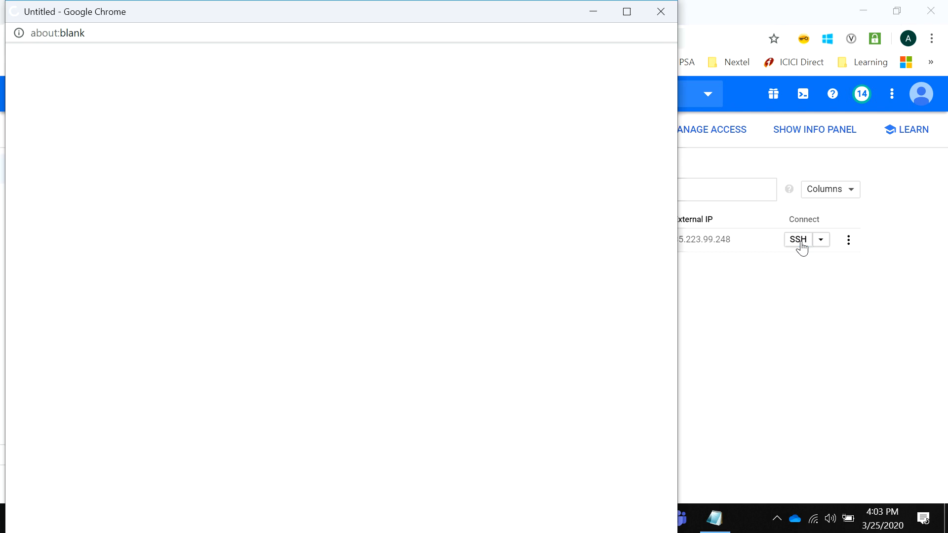
{"action": "left_click", "coordinate": [797, 239]}
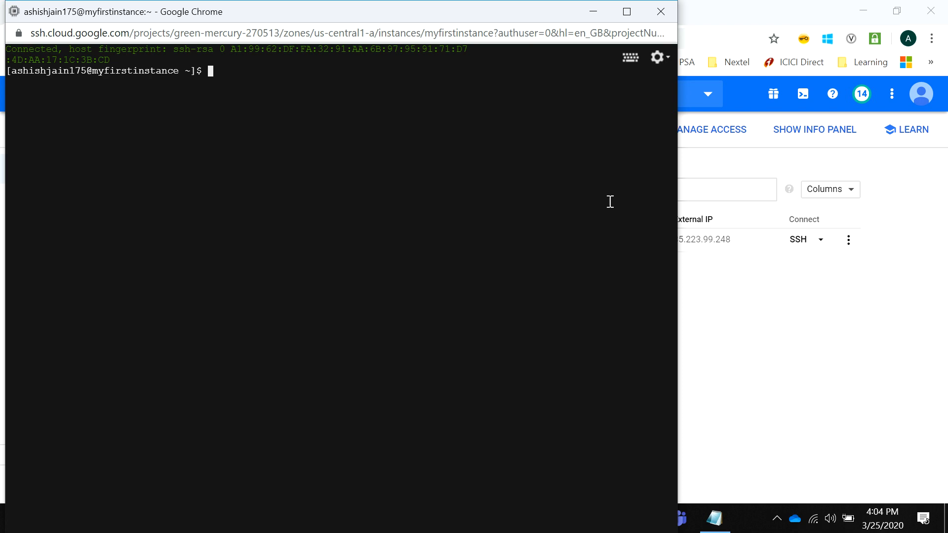
{"action": "type", "text": "df -h"}
{"action": "type", "text": "free -g"}
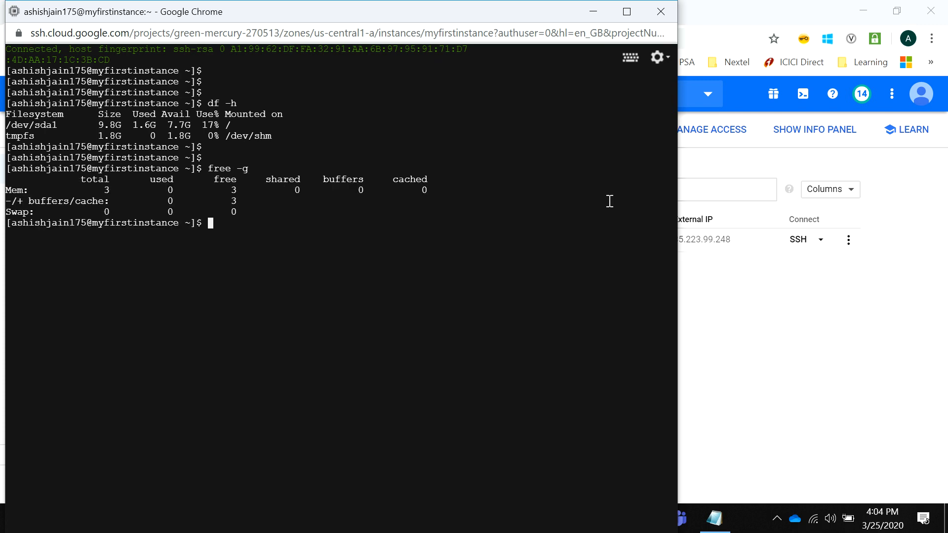
{"action": "type", "text": "sudo su 0"}
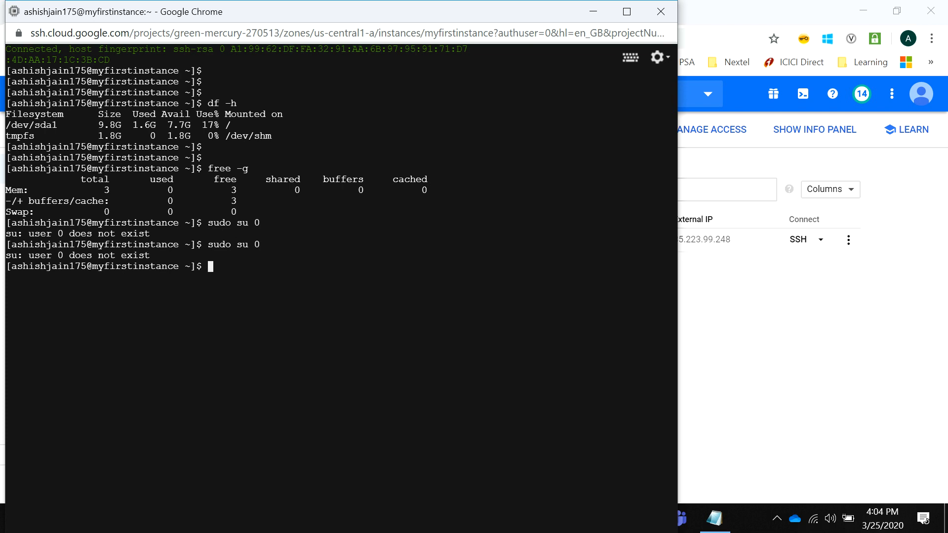
{"action": "type", "text": "sudo su -"}
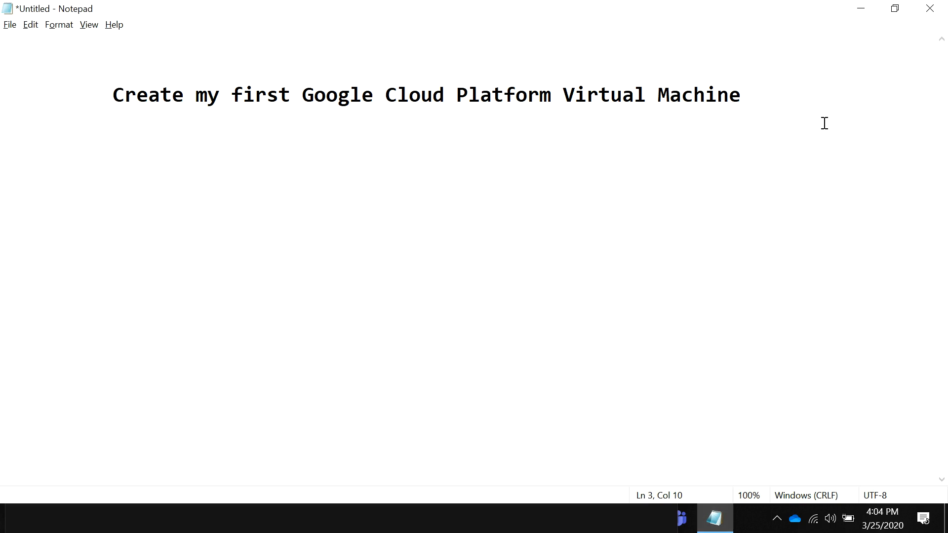
Step: Type the closing line 'Thank you :)' beneath the virtual machine title in Notepad
{"action": "type", "text": "Thsnk yo"}
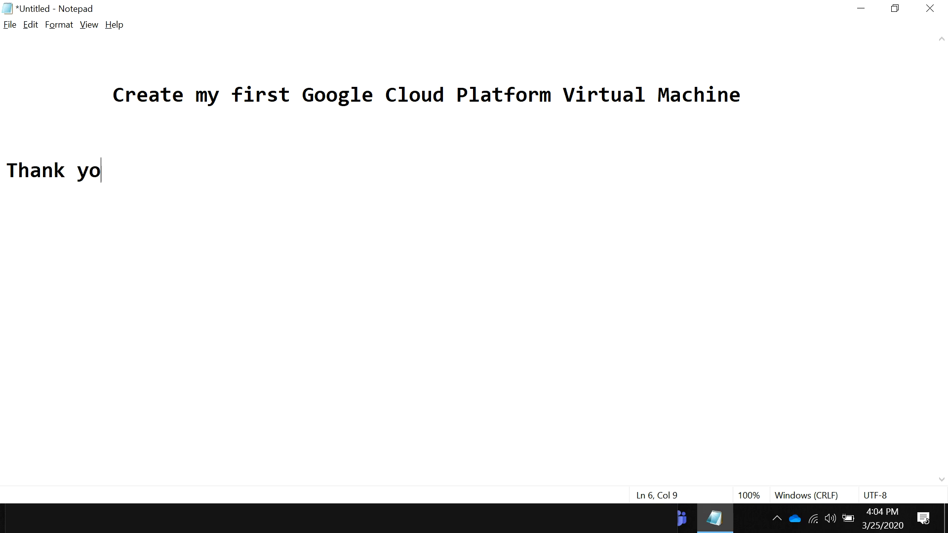
{"action": "type", "text": "u :)"}
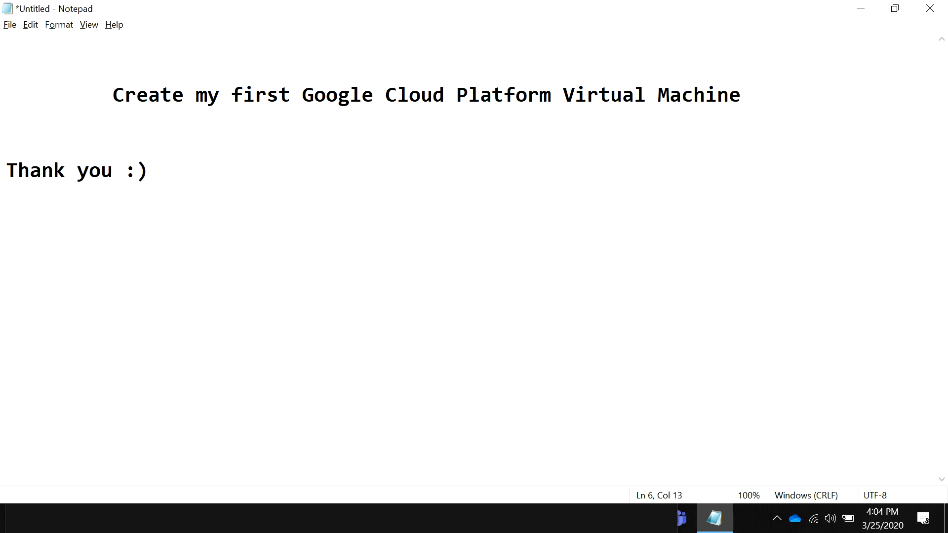